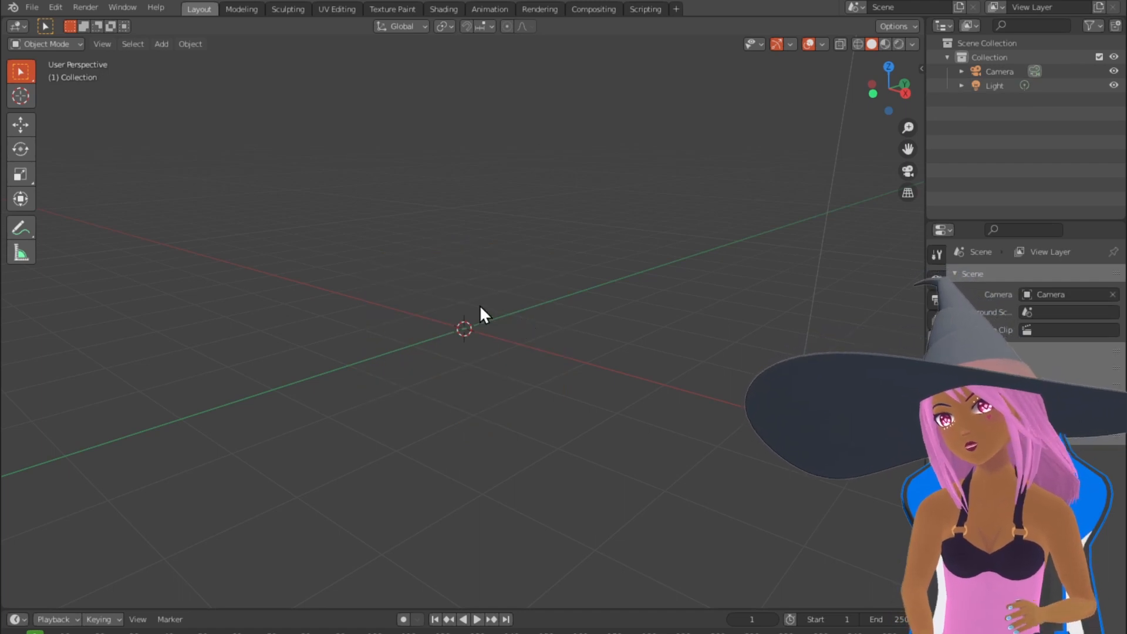
# Step: Add a cylinder mesh to the empty scene from the Add menu
pyautogui.click(161, 43)
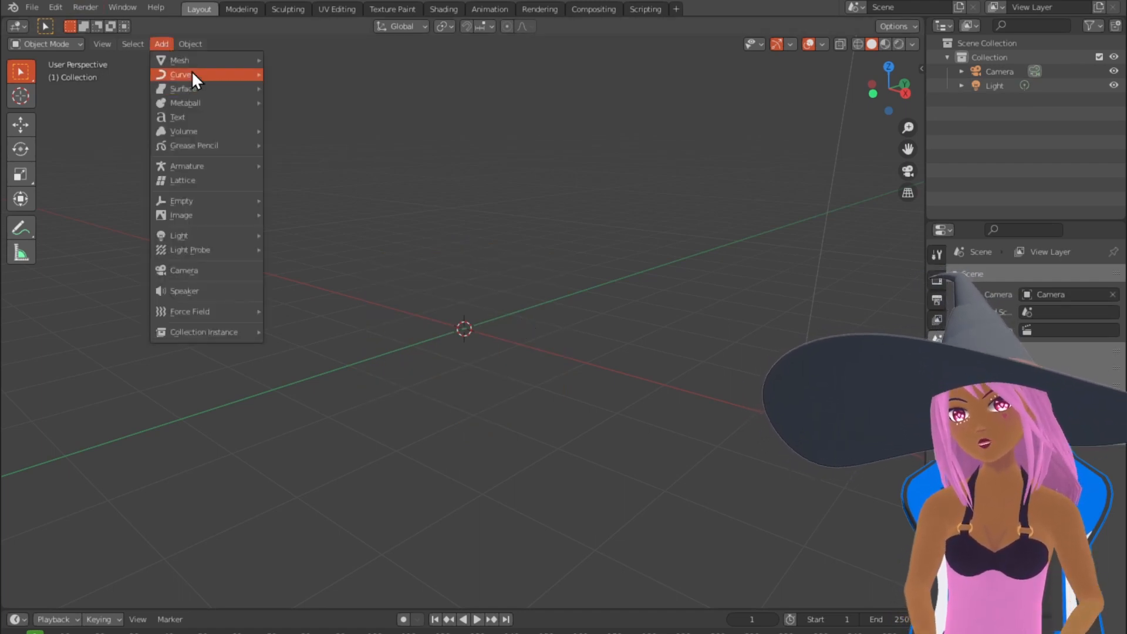
pyautogui.moveTo(181, 60)
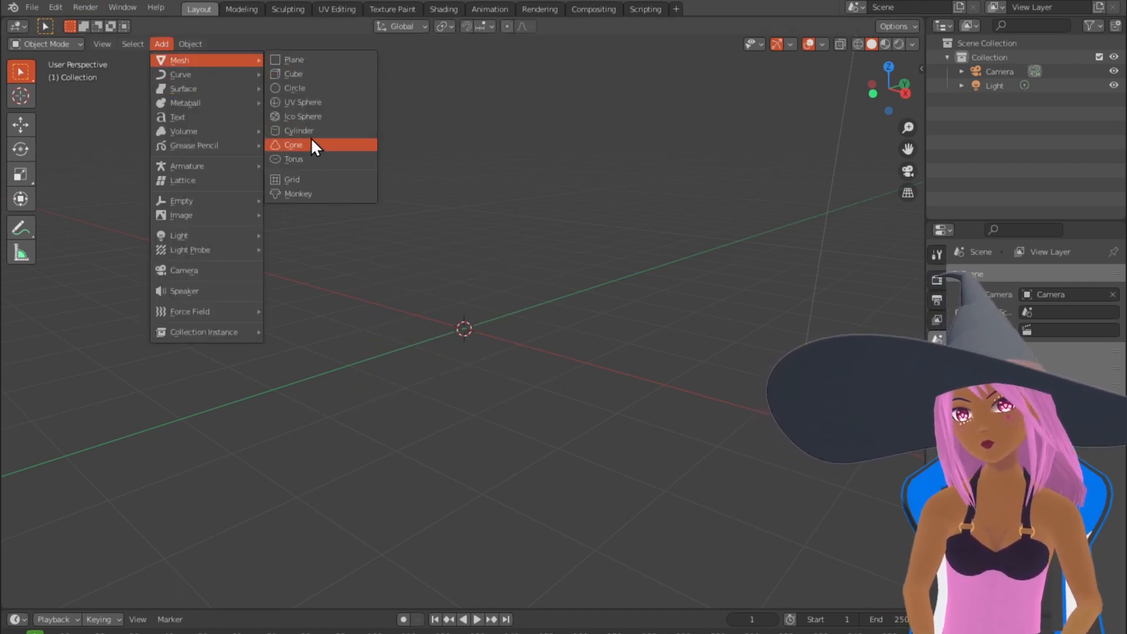
pyautogui.click(302, 131)
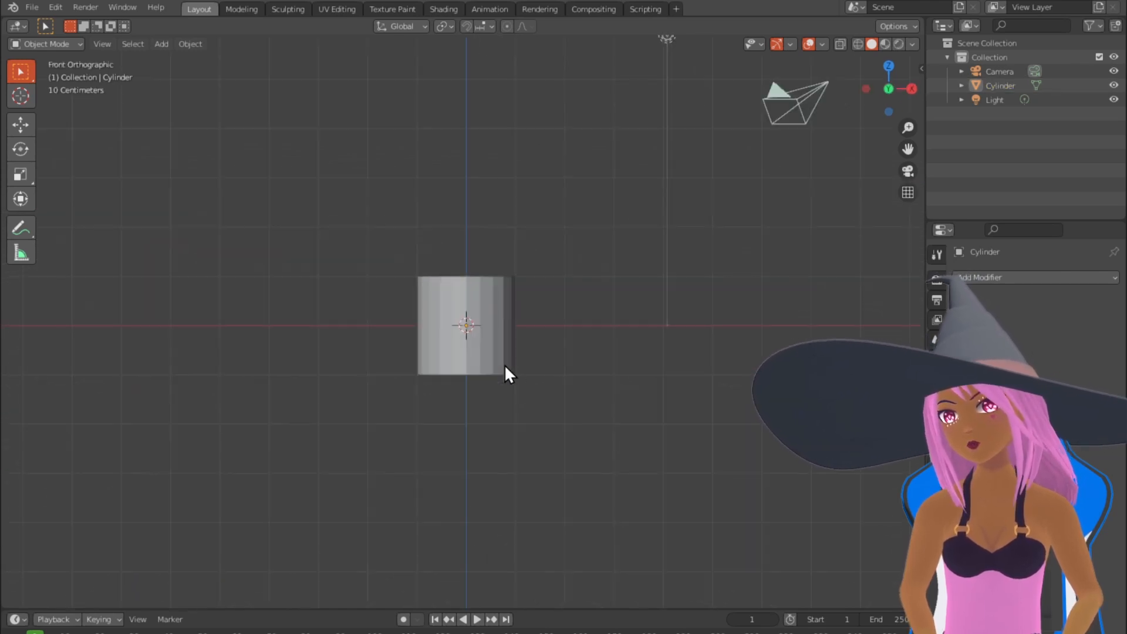
# Step: Scale the cylinder into a wide thin disc and raise its centre with proportional editing
pyautogui.press('Tab')
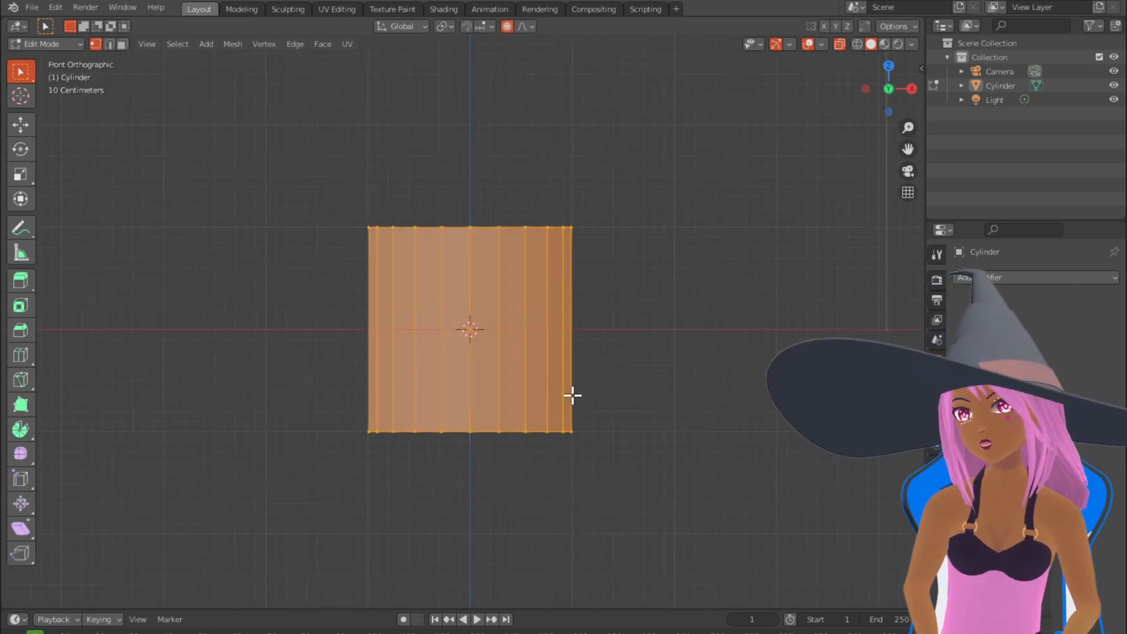
pyautogui.press('Tab')
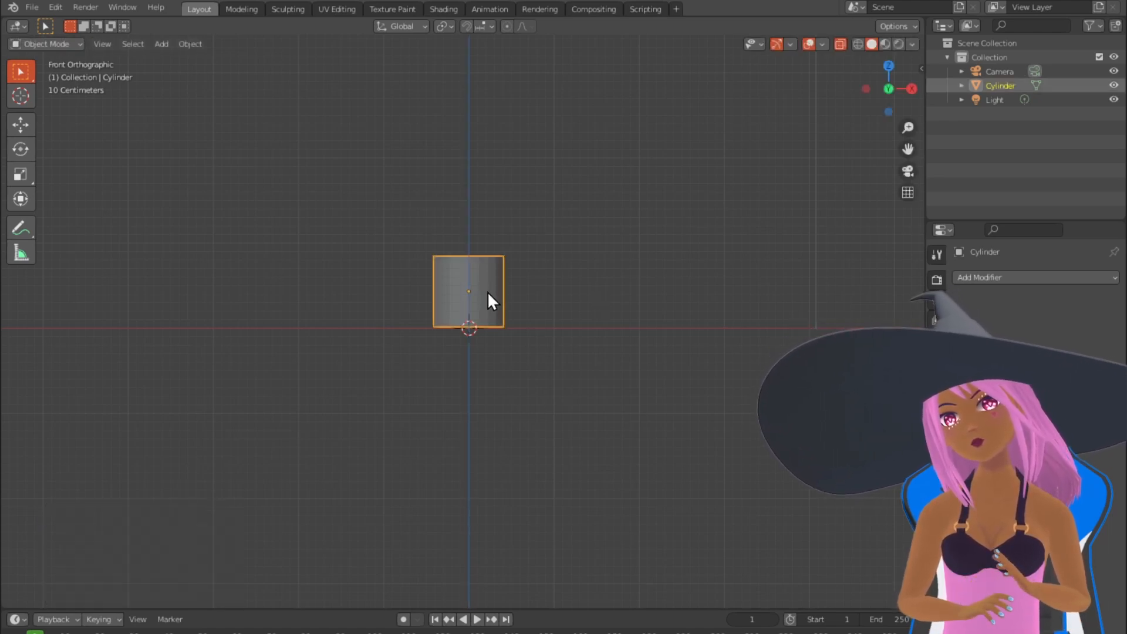
pyautogui.press('Tab')
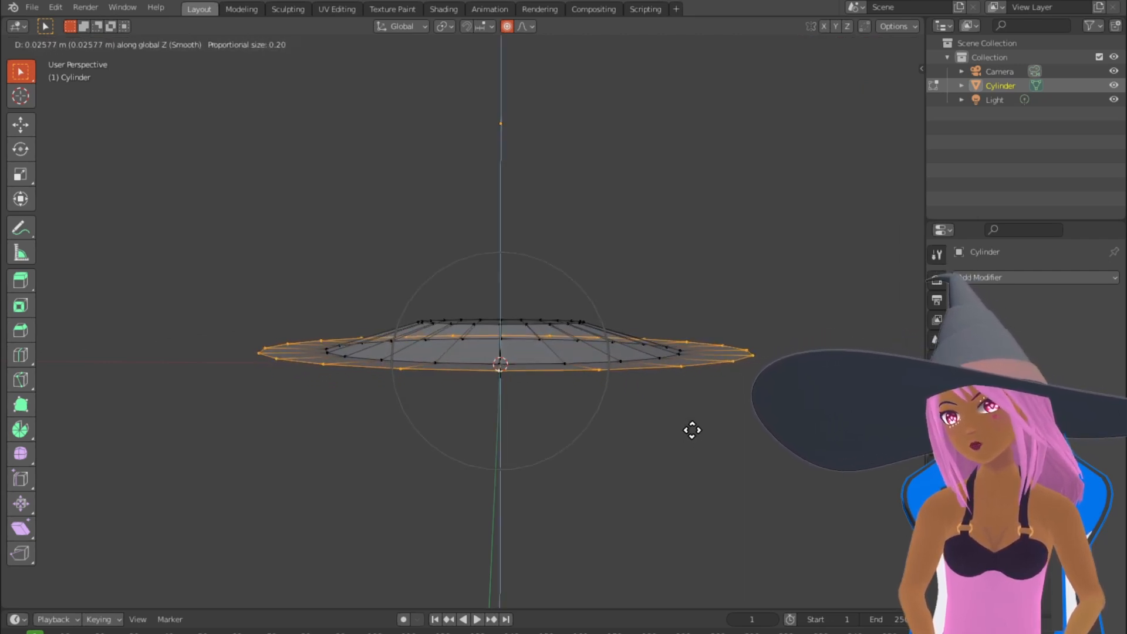
# Step: Extrude and scale the inner ring upward into a tapered crown with an open top
pyautogui.click(688, 430)
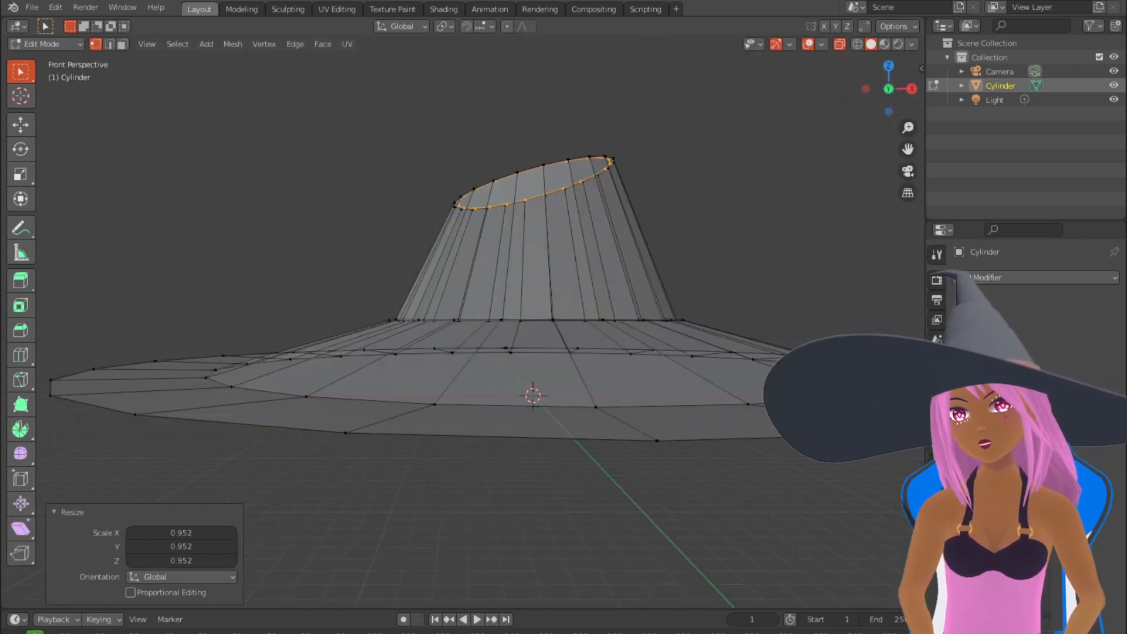
pyautogui.press('KP_1')
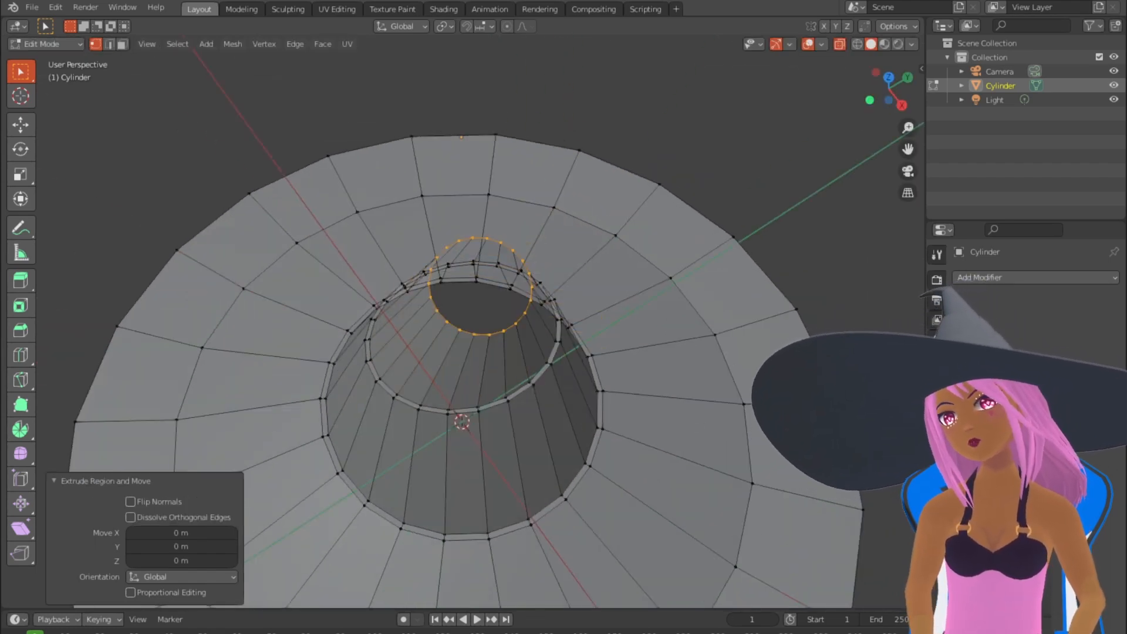
# Step: Extrude and taper the crown's top ring repeatedly into a tall tip leaning sideways
pyautogui.press('s')
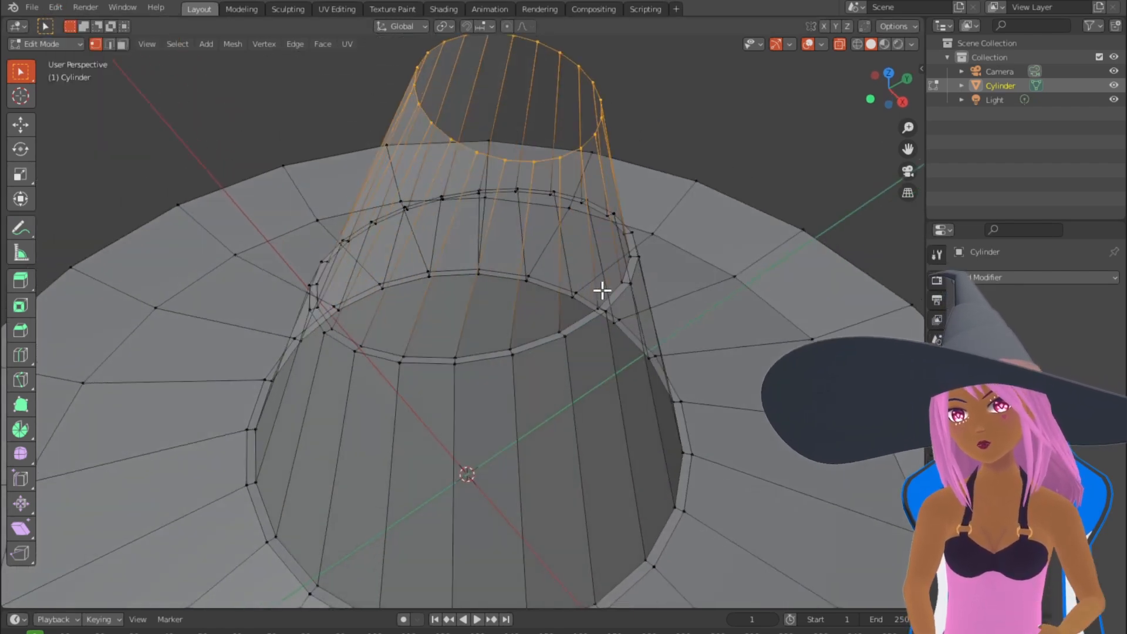
pyautogui.press('s')
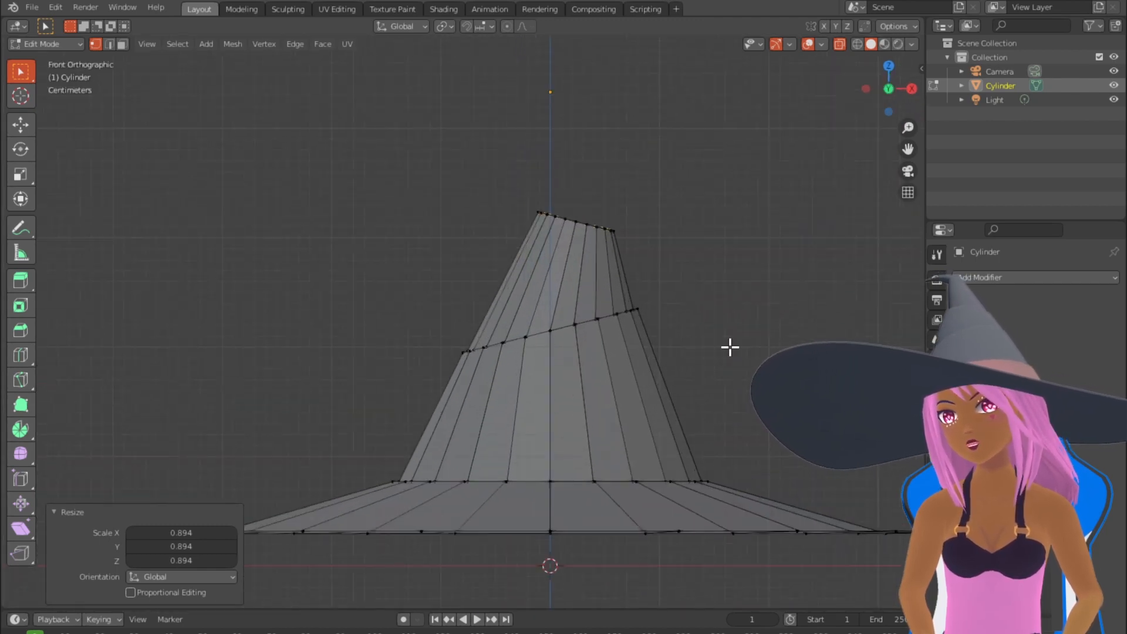
pyautogui.moveTo(569, 216); pyautogui.dragTo(576, 152)
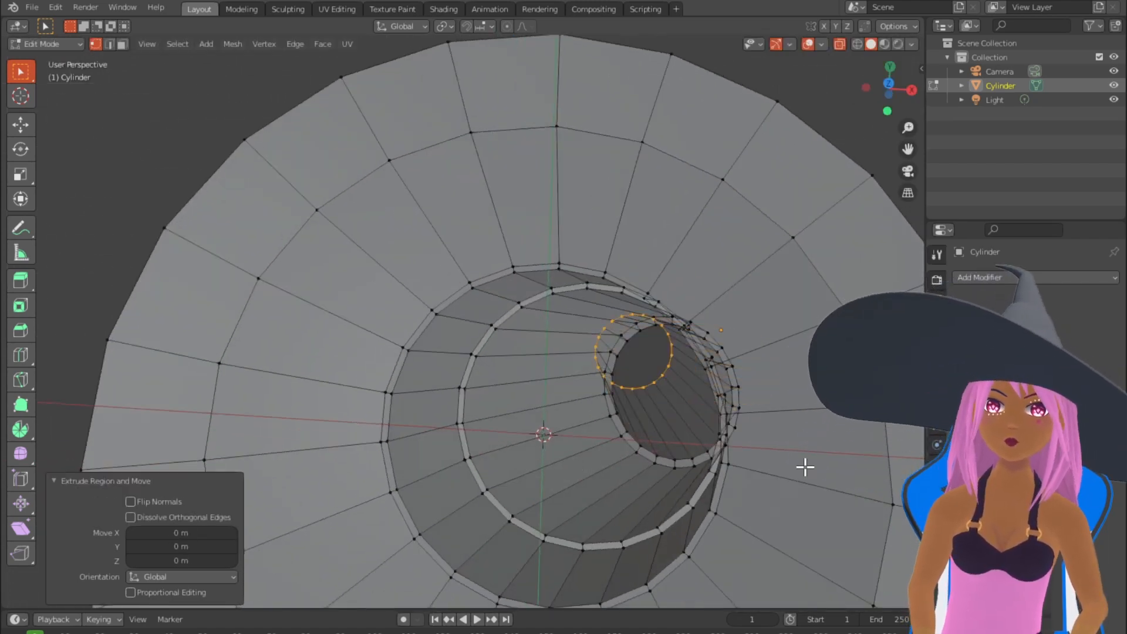
pyautogui.press('s')
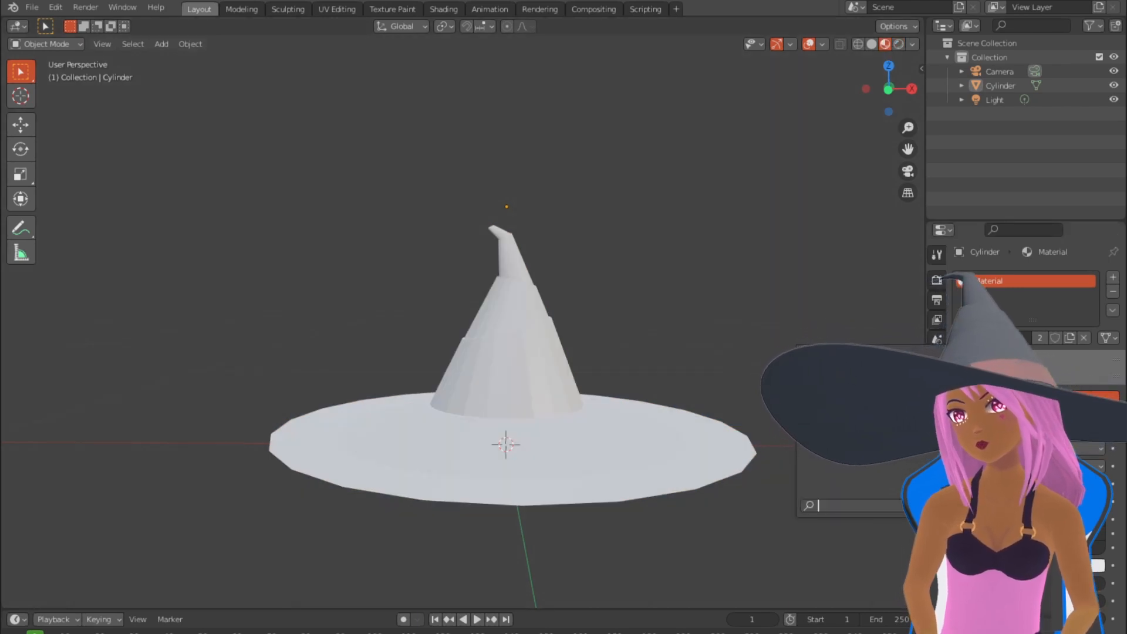
# Step: Assign a dark material to the hat and bend the crown's tip further over
pyautogui.press('Tab')
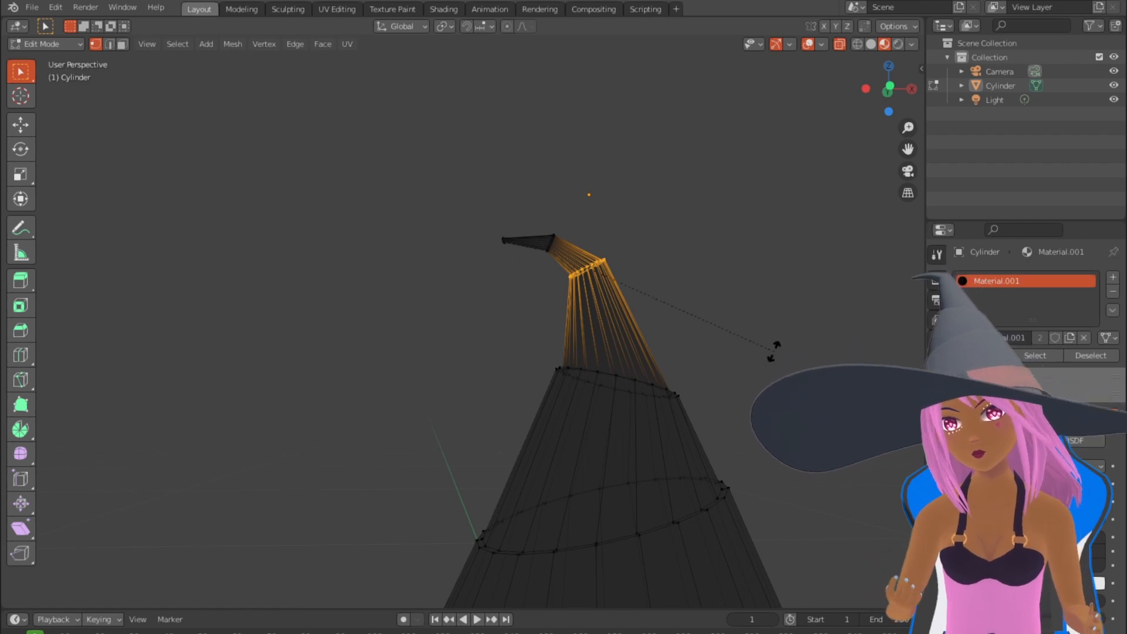
pyautogui.moveTo(773, 348); pyautogui.dragTo(707, 489)
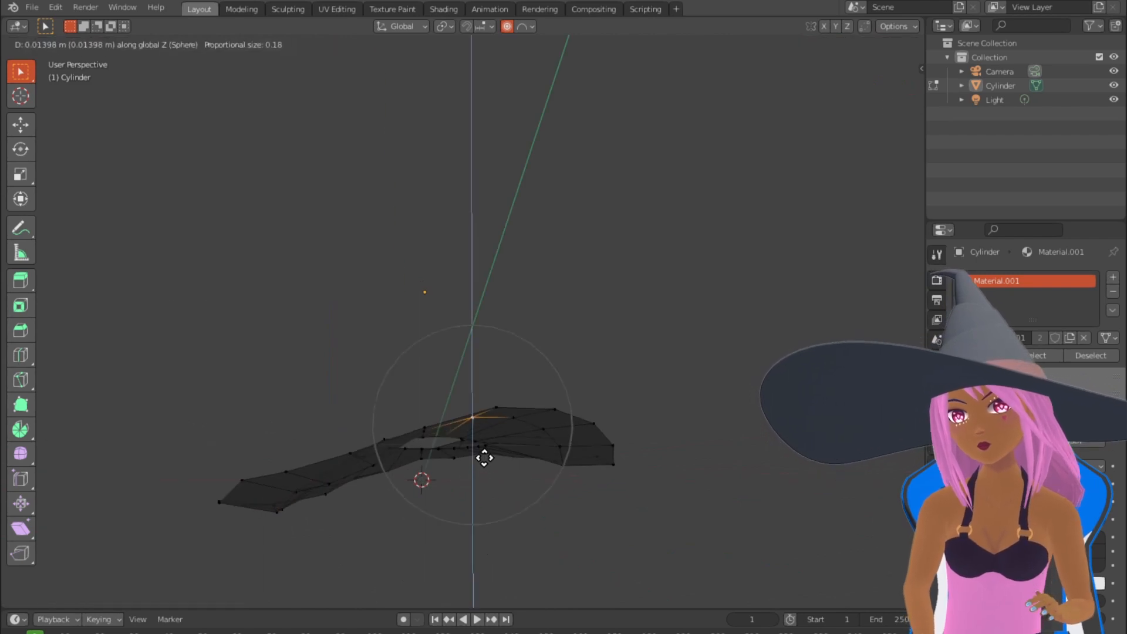
# Step: Lift brim vertices with Sphere-falloff proportional editing into uneven waves
pyautogui.moveTo(485, 458); pyautogui.dragTo(447, 501)
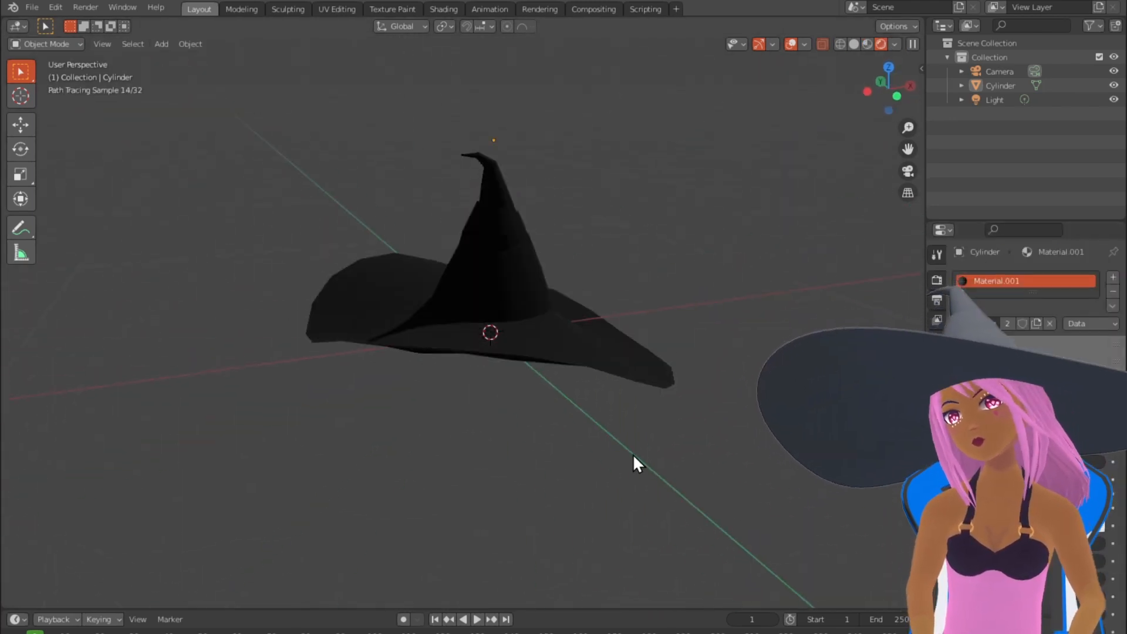
# Step: Smooth the hat with subdivision and add an edge loop just above the brim for the band
pyautogui.press('Tab')
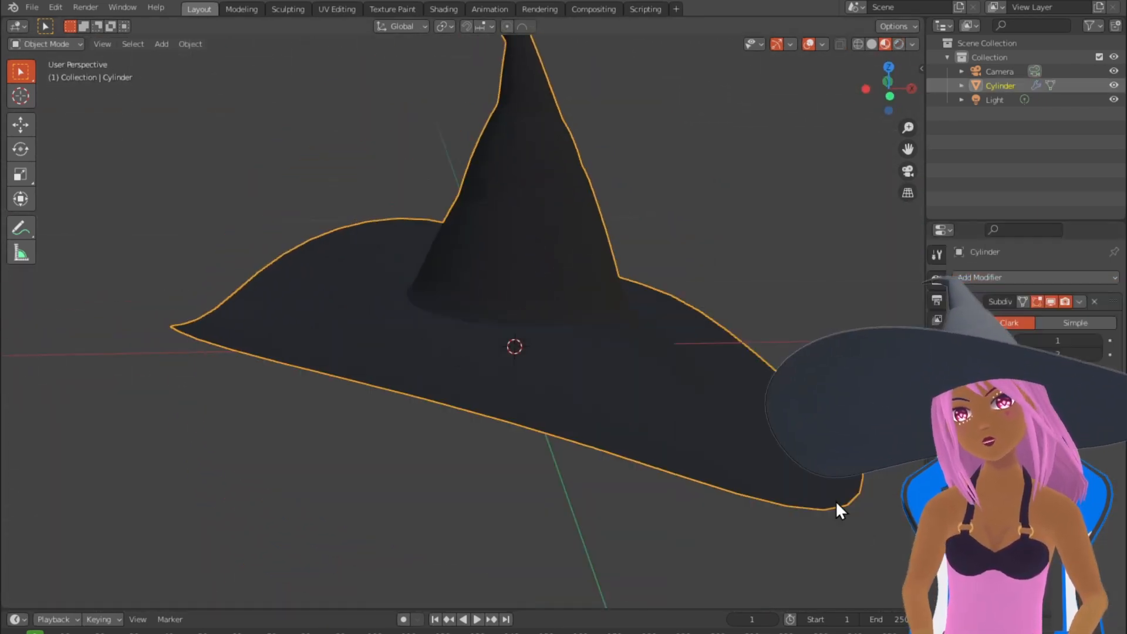
pyautogui.press('Tab')
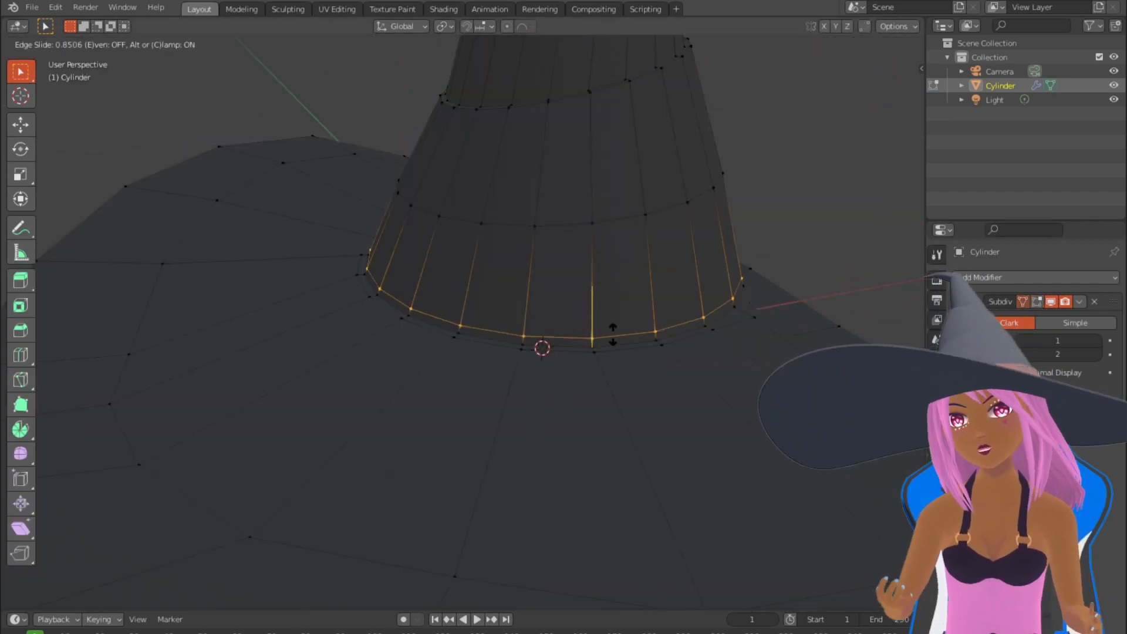
pyautogui.click(589, 336)
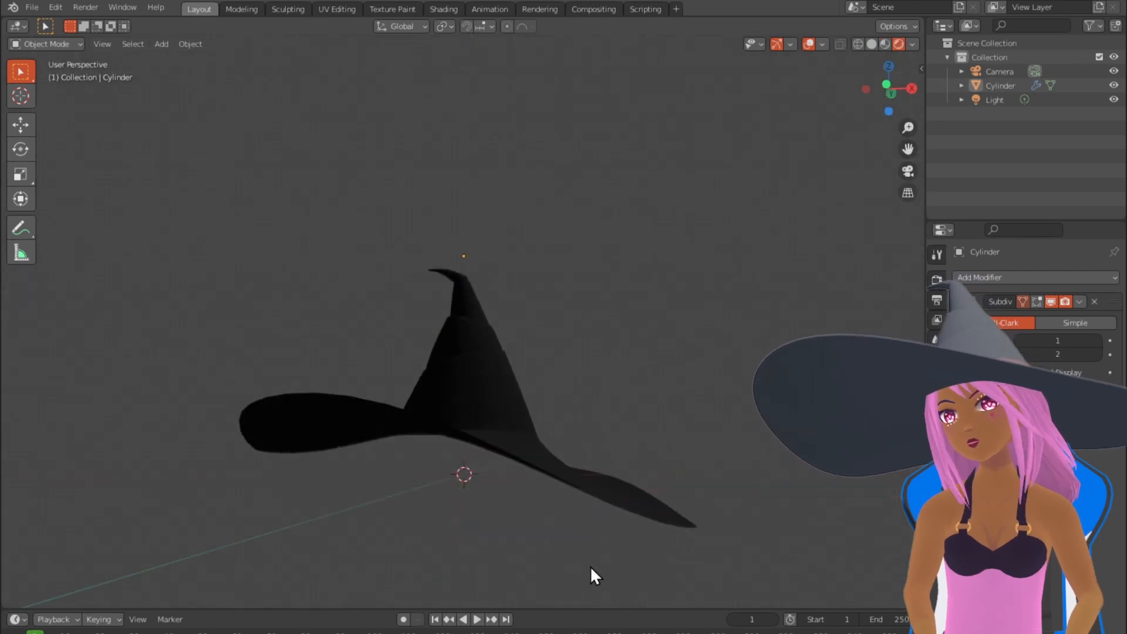
pyautogui.press('Tab')
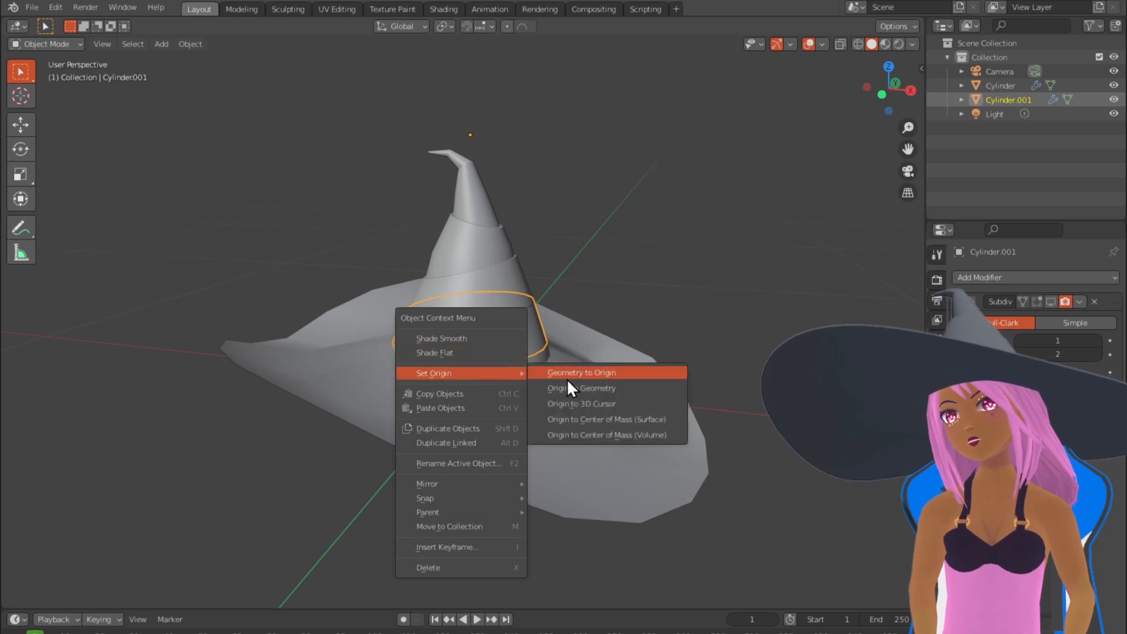
# Step: Set the band's origin to its geometry and scale it to about 1.036 around the cone
pyautogui.click(590, 388)
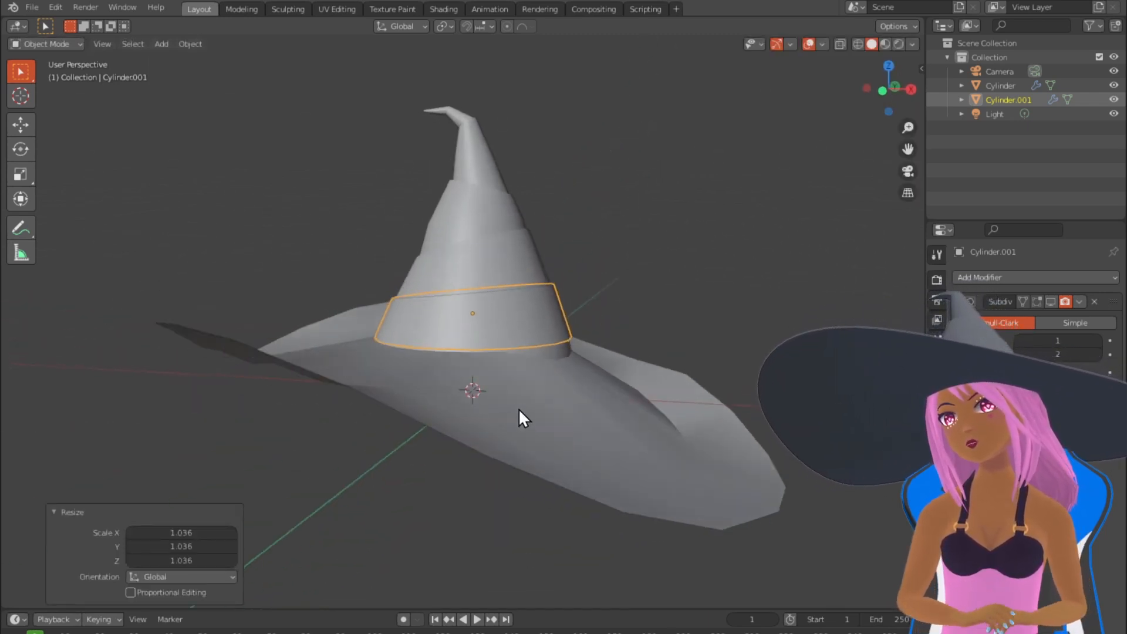
pyautogui.press('KP_1')
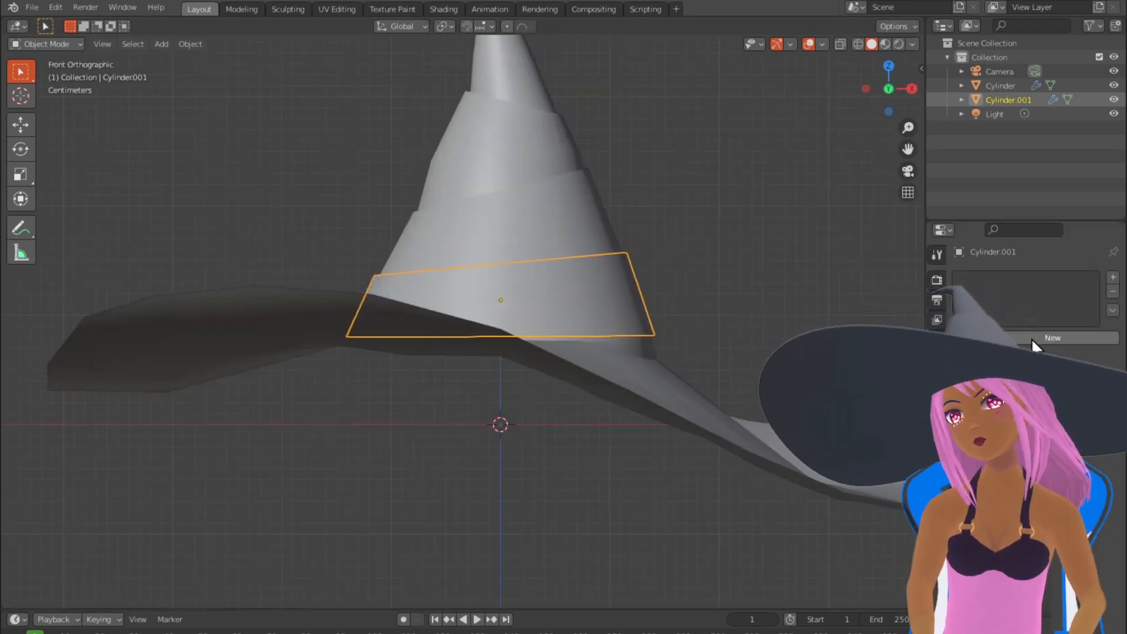
# Step: Create a new material for the band with an orange base colour
pyautogui.click(1053, 338)
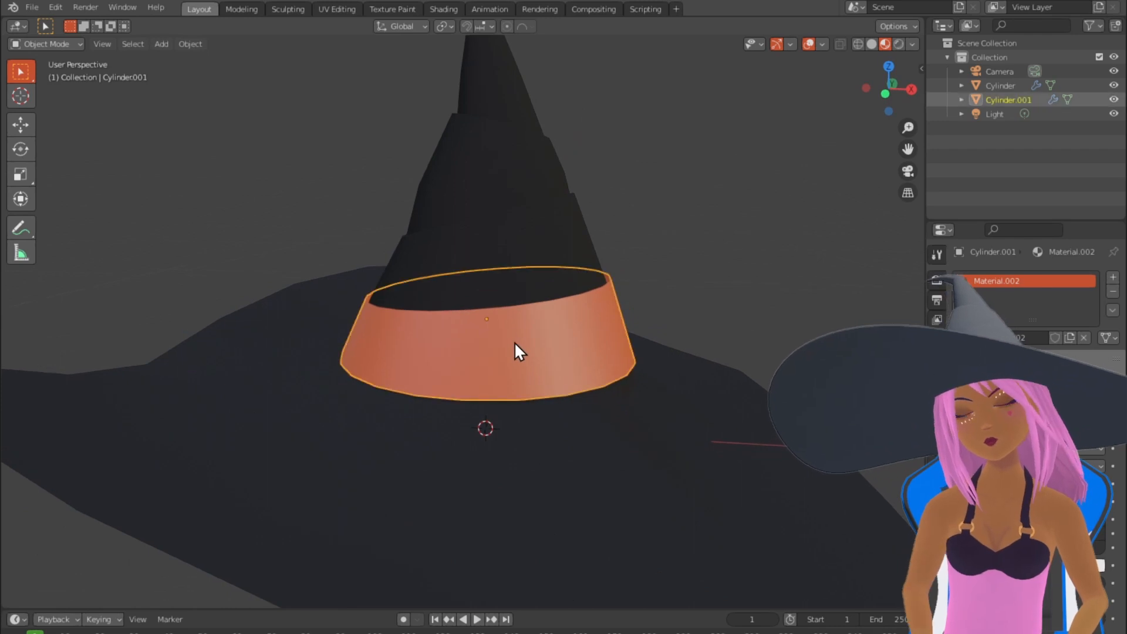
pyautogui.press('Tab')
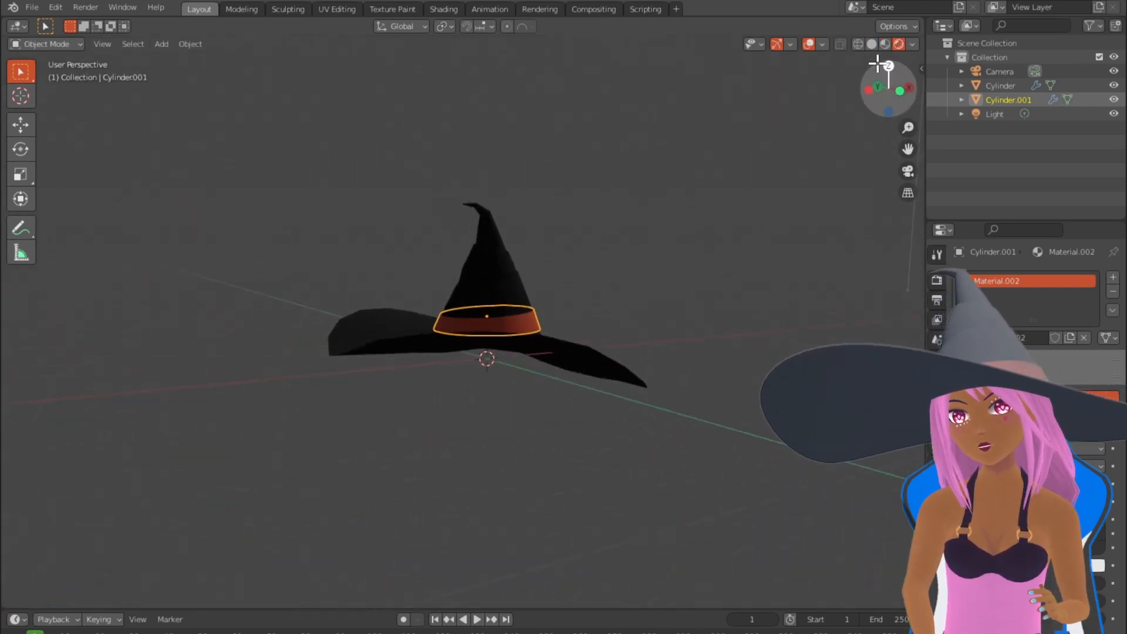
# Step: Duplicate and separate band faces, then shape them into a rectangular buckle with a centre bar
pyautogui.press('Tab')
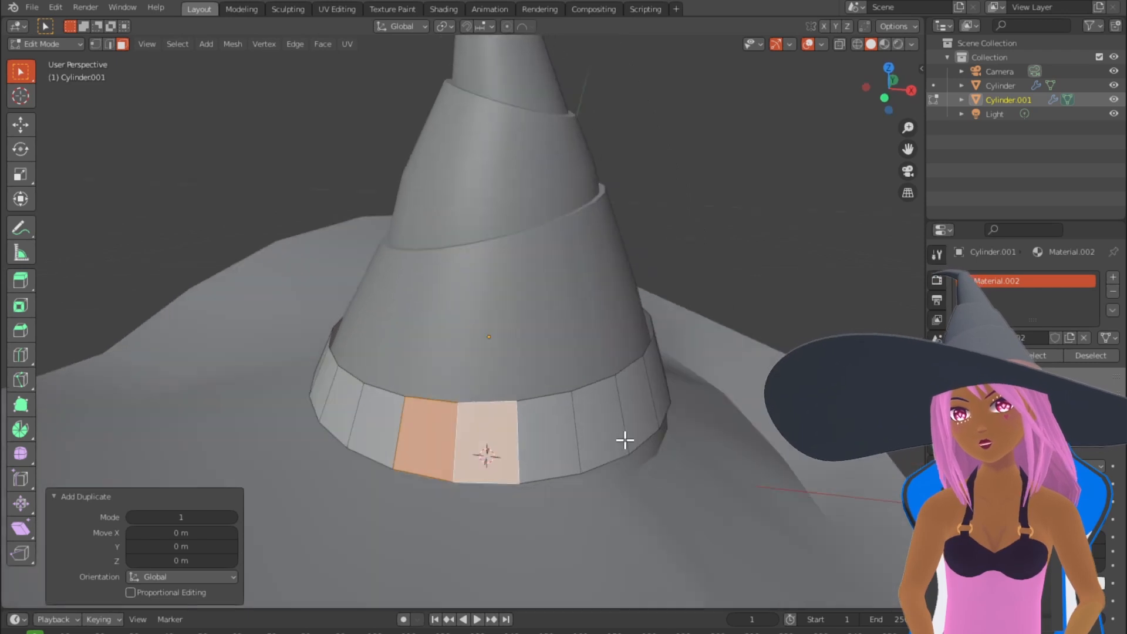
pyautogui.click(41, 45)
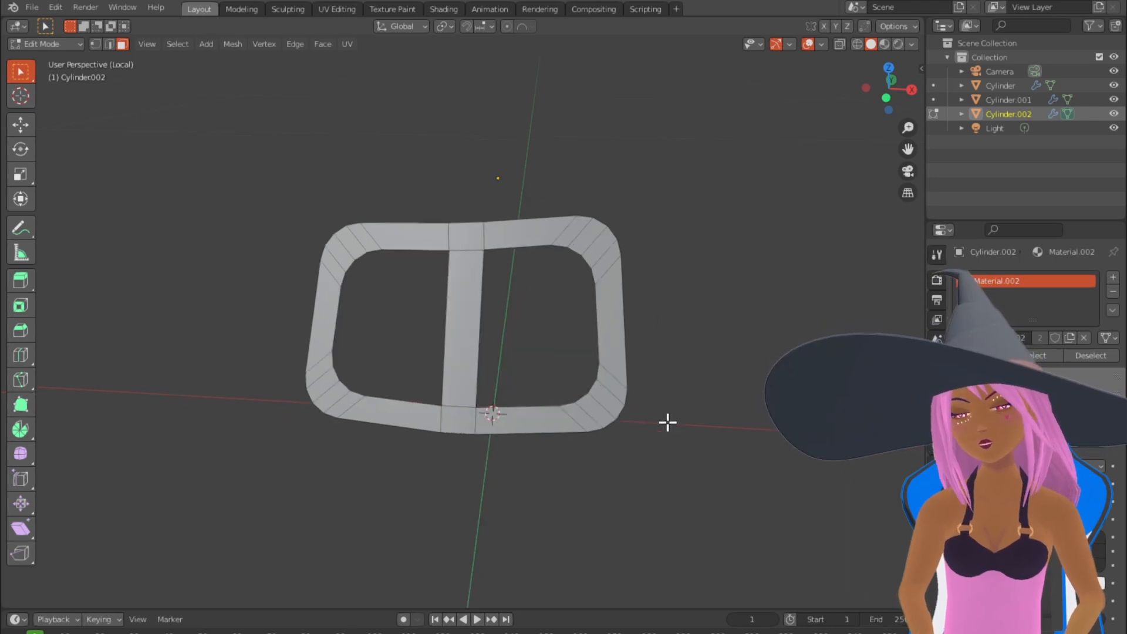
pyautogui.moveTo(667, 423); pyautogui.dragTo(593, 485)
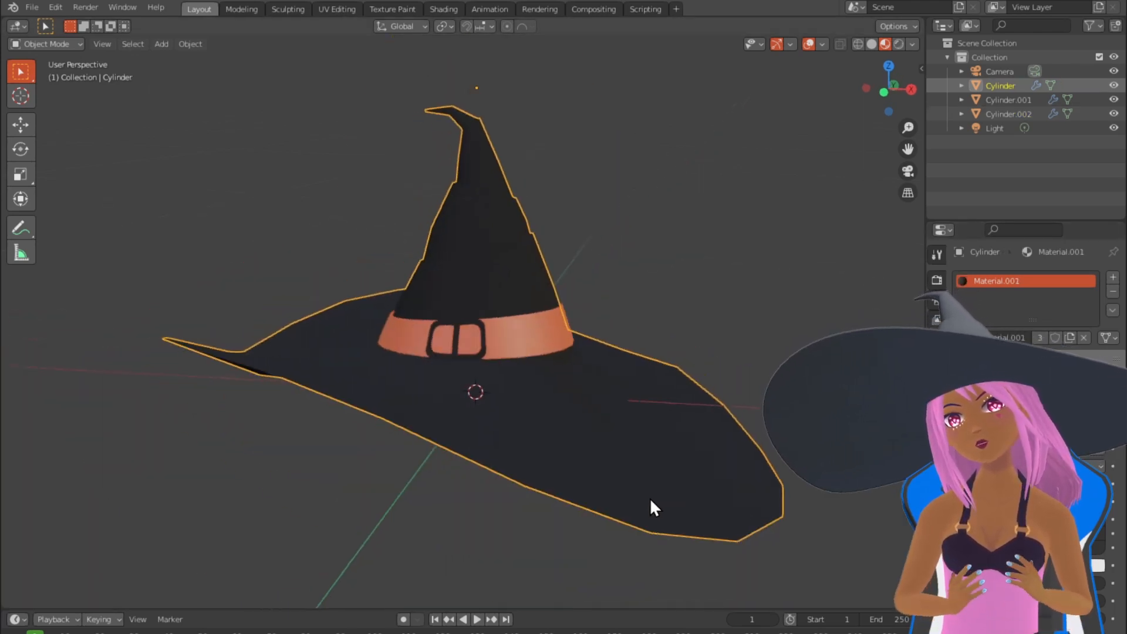
# Step: View the hat from the front and orbit to check the buckle sits on the orange band
pyautogui.press('KP_1')
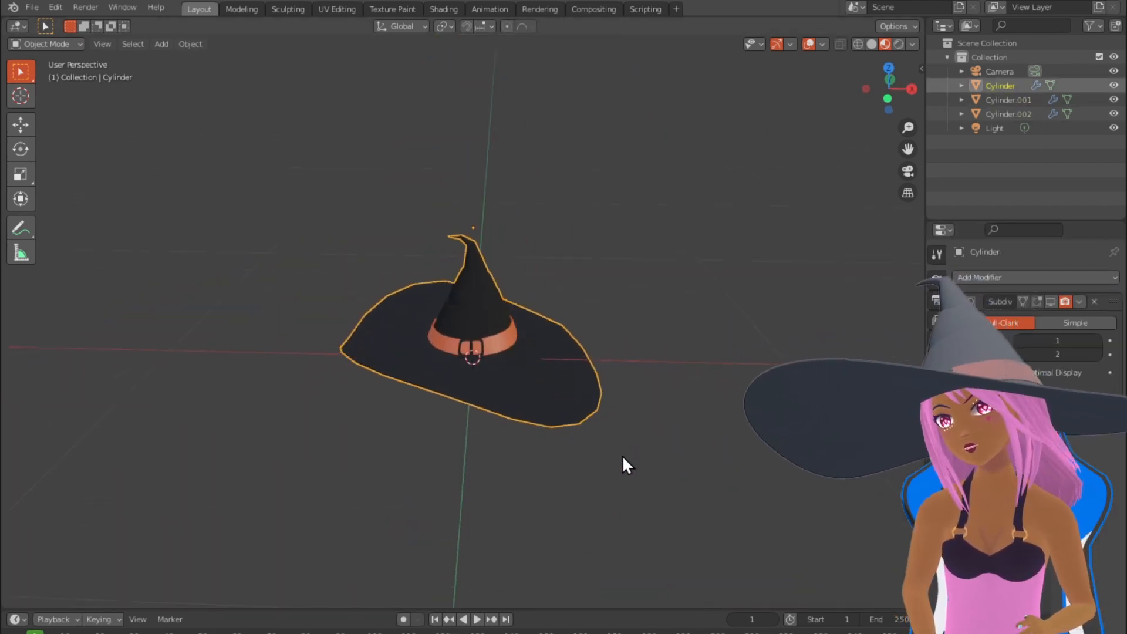
pyautogui.moveTo(626, 464); pyautogui.dragTo(603, 447)
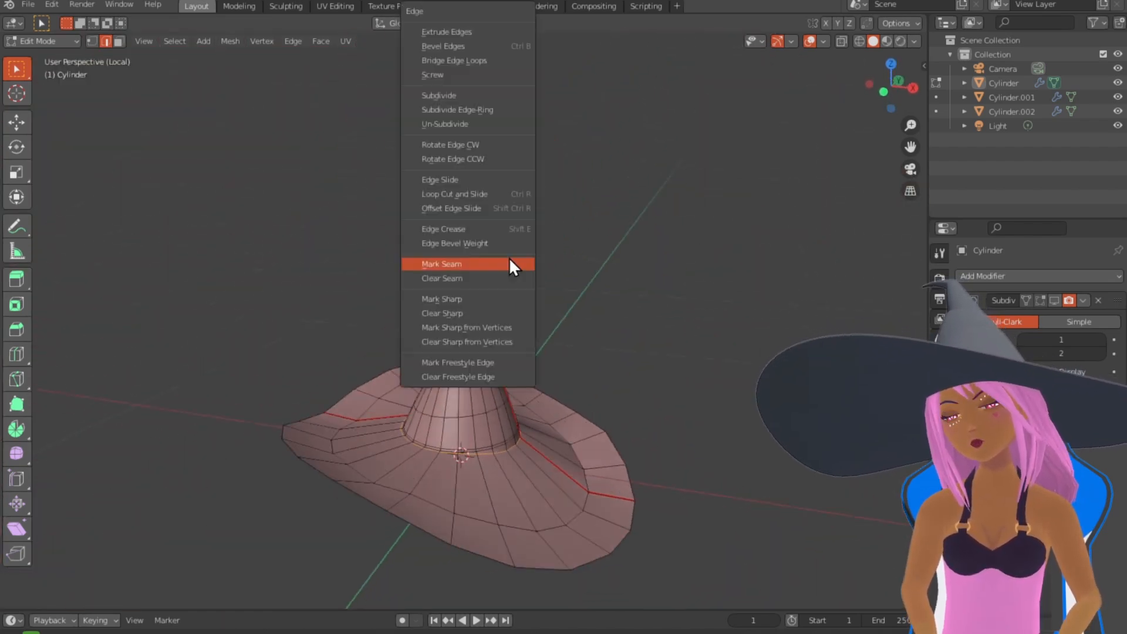
# Step: Mark the selected brim and crown-base edge loops as seams, then pick the next edges up the cone
pyautogui.click(441, 263)
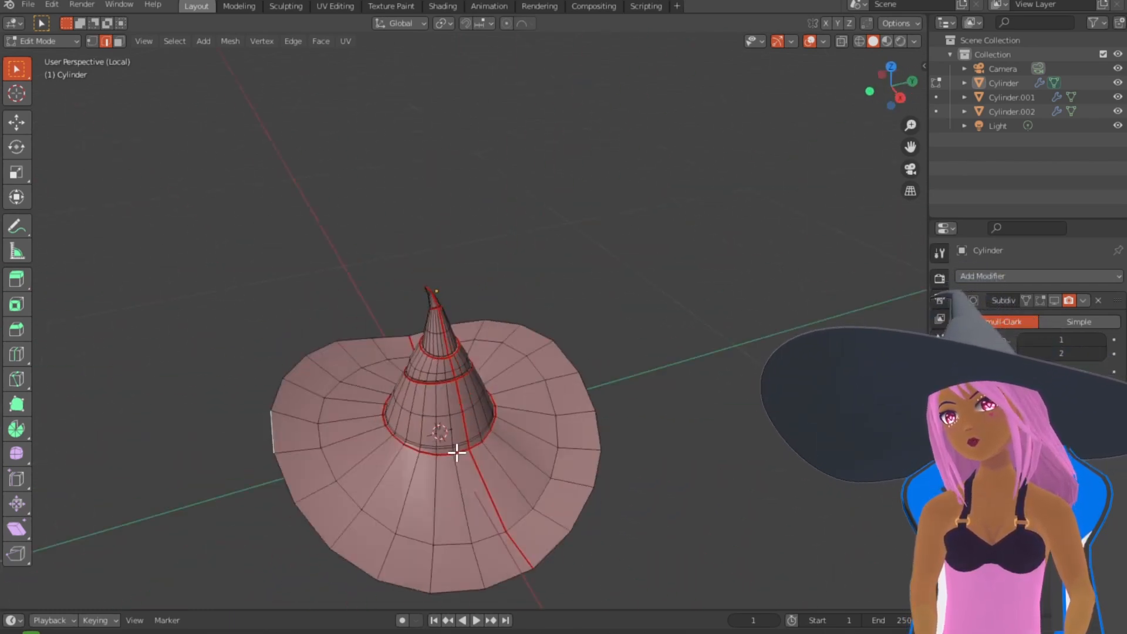
pyautogui.click(336, 6)
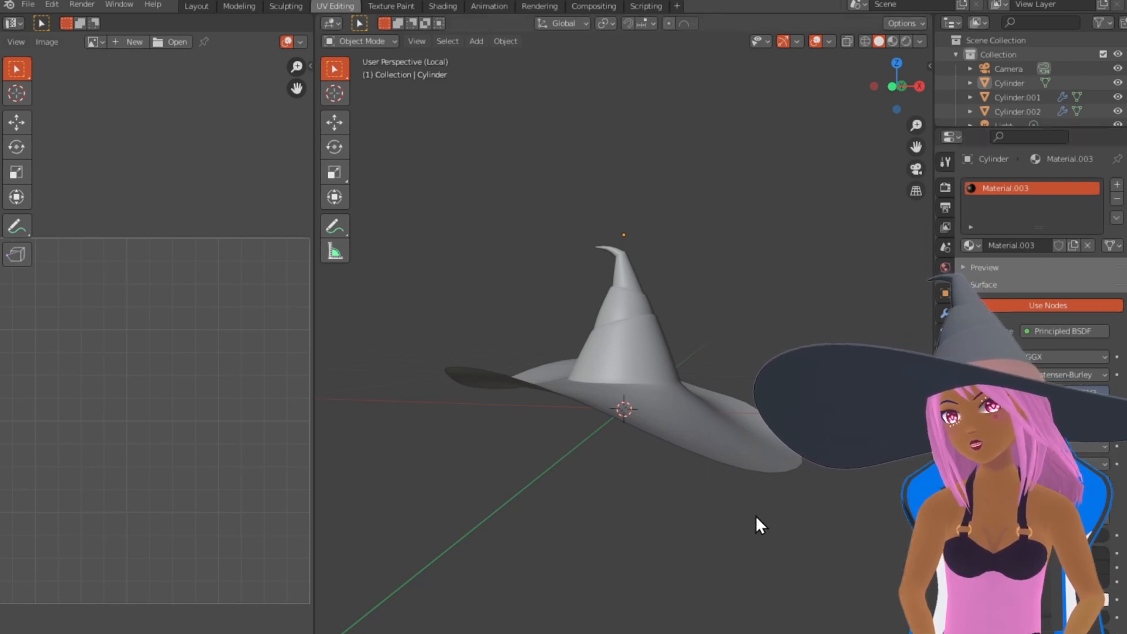
# Step: Add an Environment Texture node to the World shader and load the royal_esplanade_2k HDR image
pyautogui.click(442, 6)
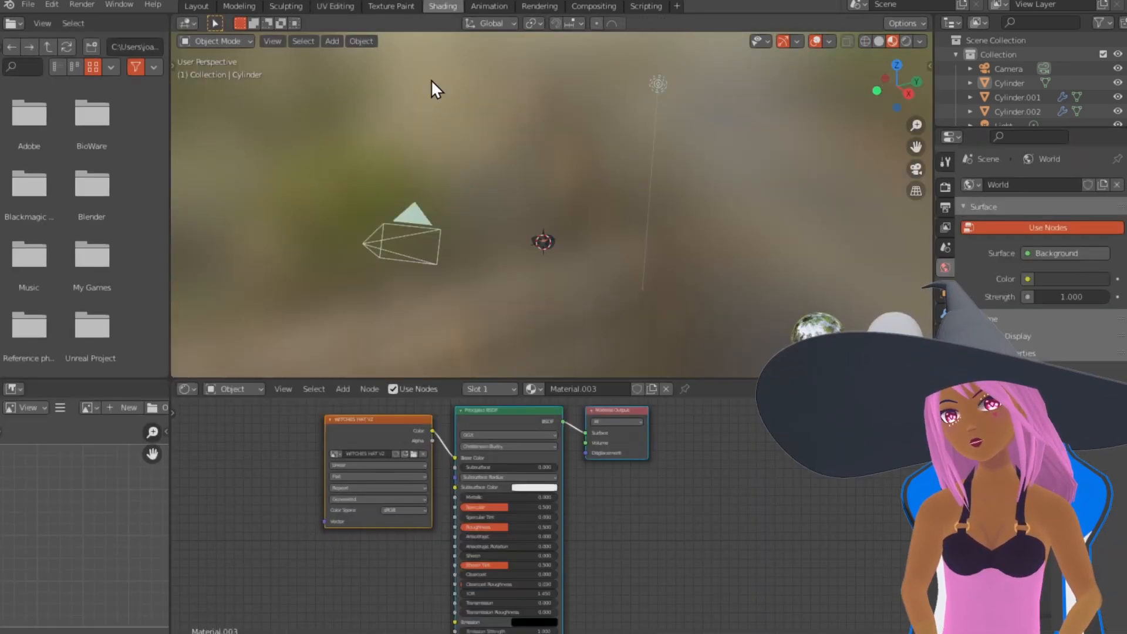
pyautogui.click(233, 389)
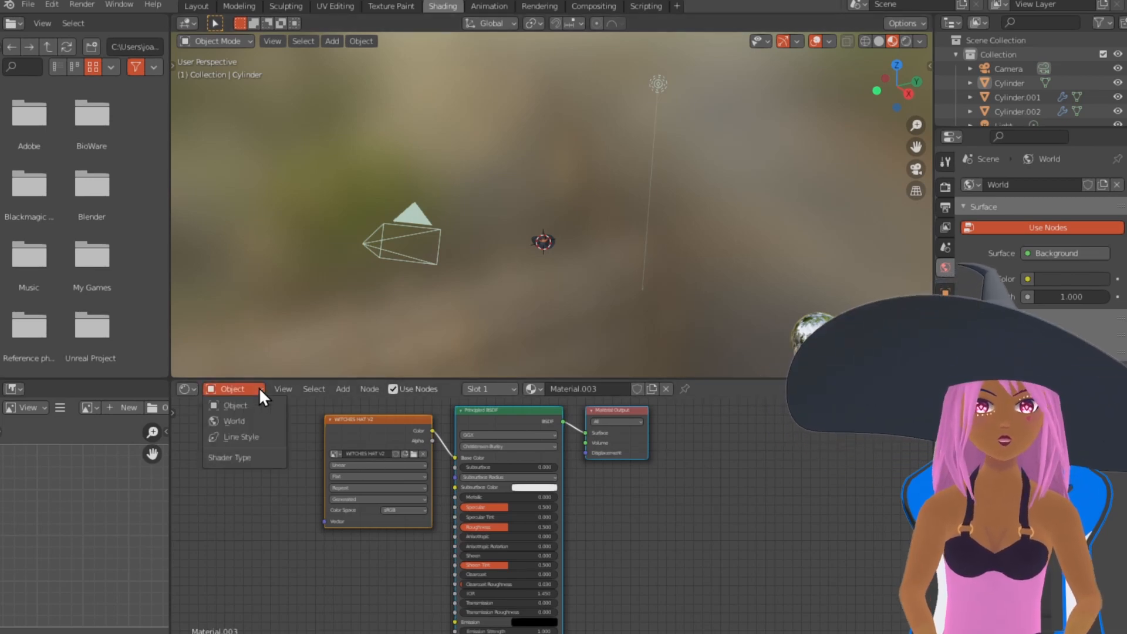
pyautogui.click(233, 422)
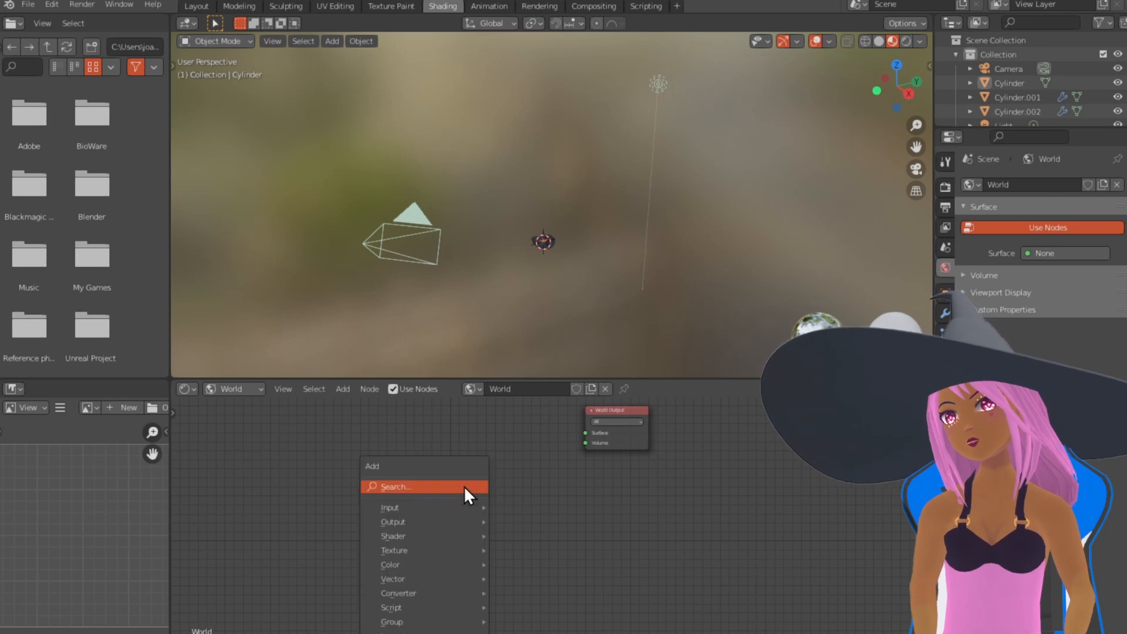
pyautogui.write('EN')
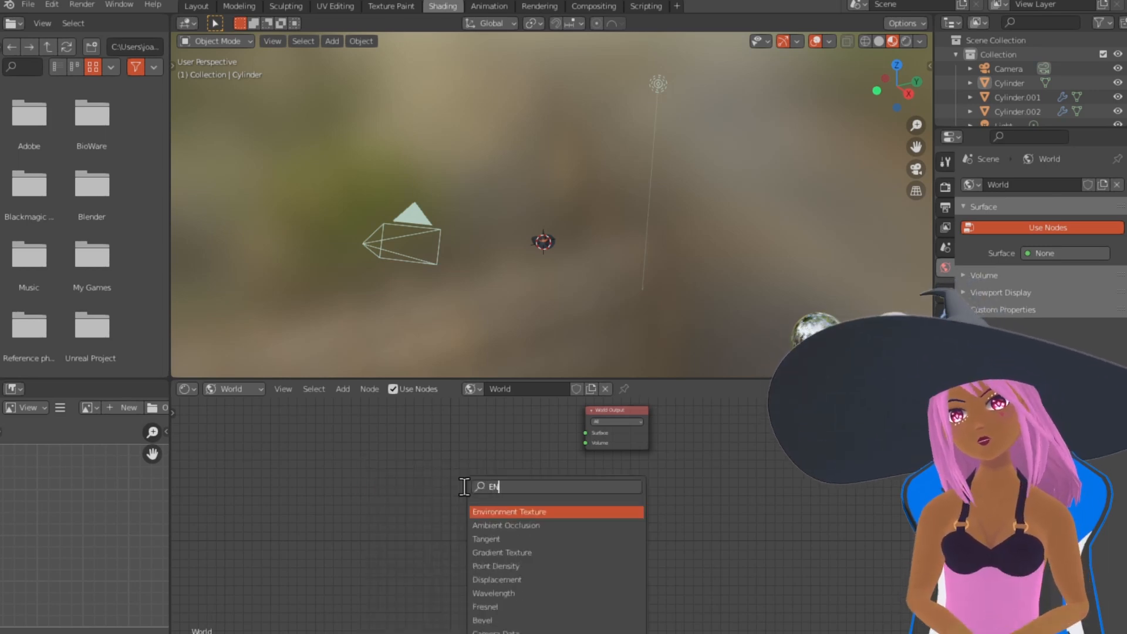
pyautogui.click(508, 512)
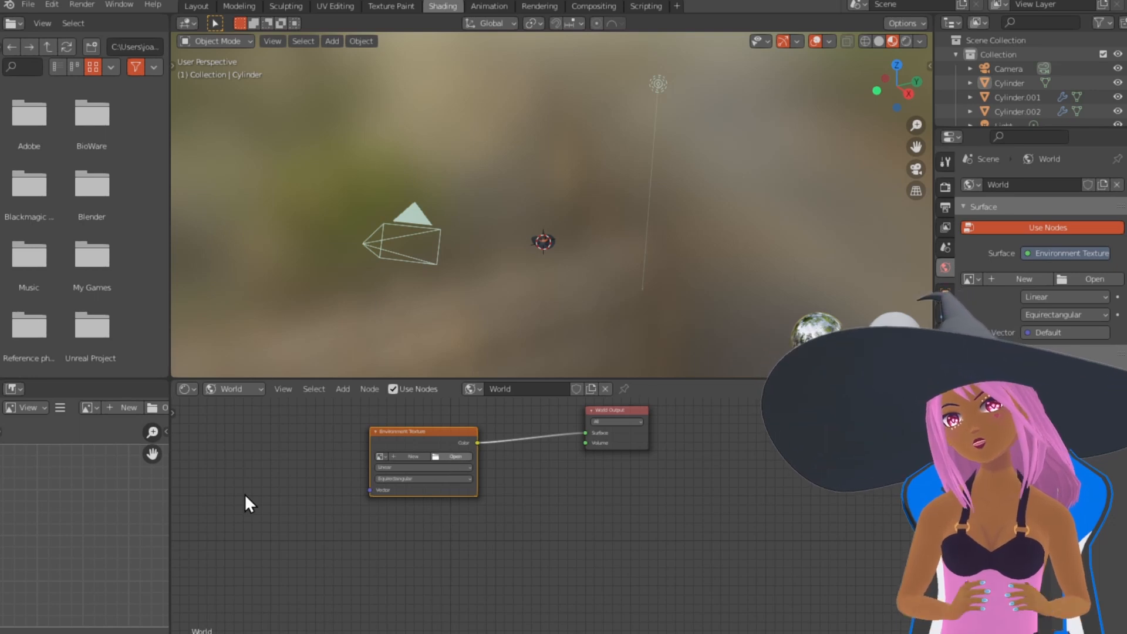
pyautogui.moveTo(240, 234)
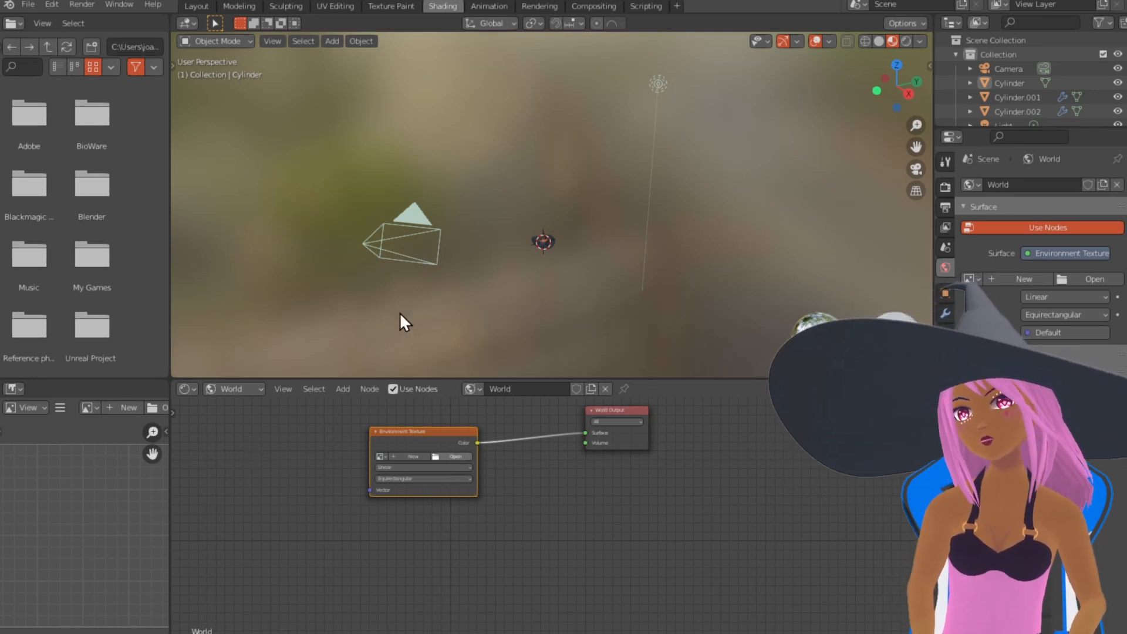
pyautogui.click(454, 456)
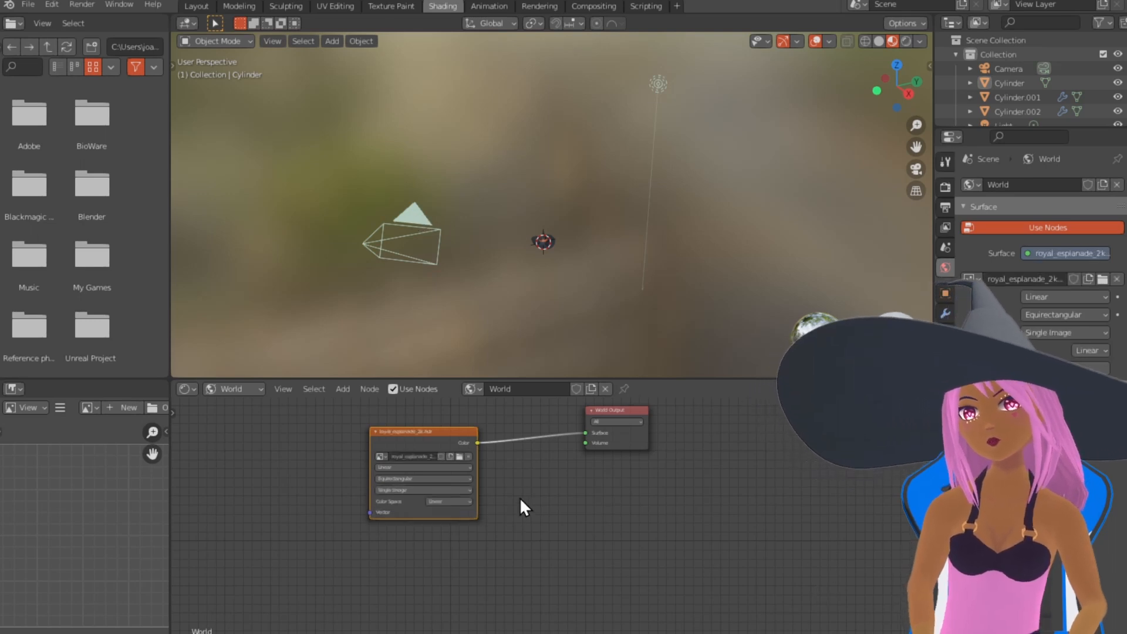
pyautogui.moveTo(604, 6)
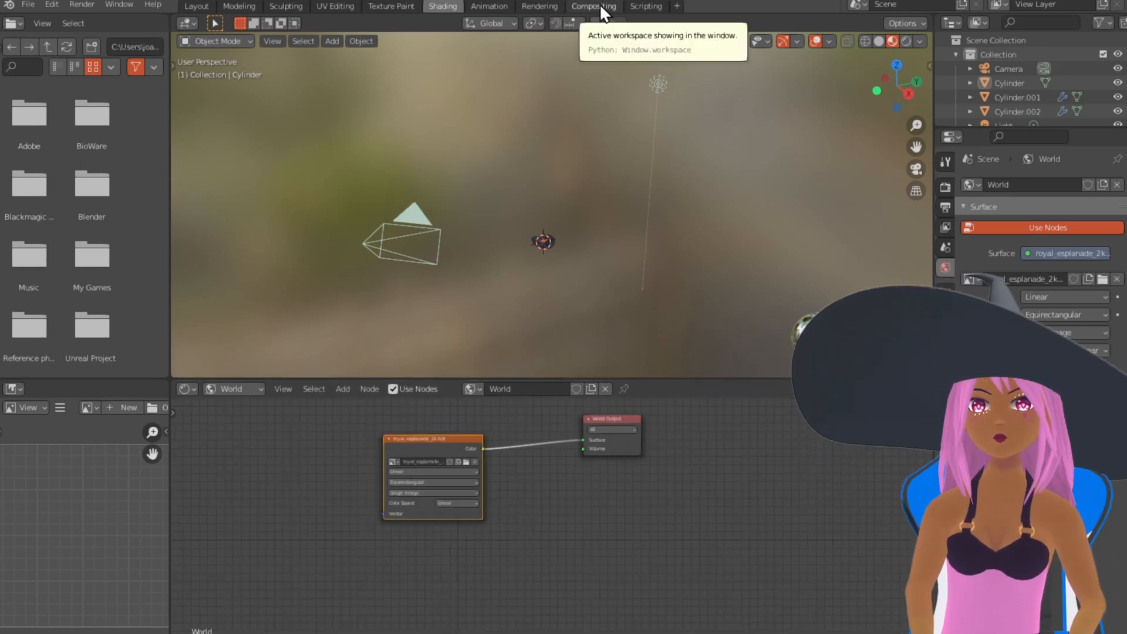
# Step: Enable Denoising Data passes and feed noisy image, normal and albedo through a Denoise node to the Composite output
pyautogui.click(594, 6)
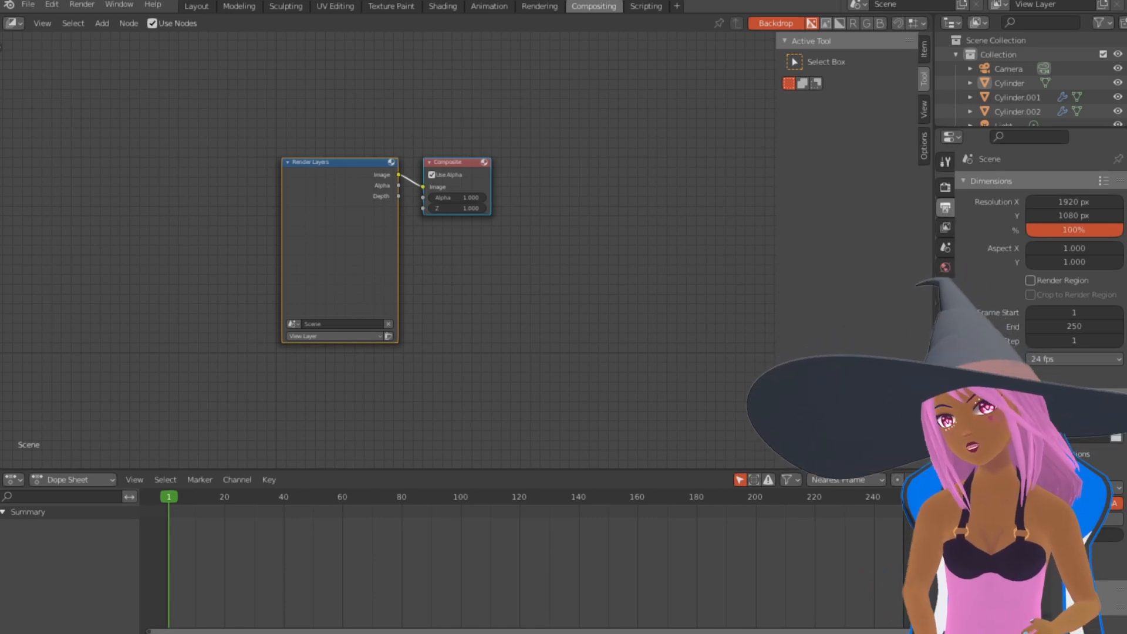
pyautogui.click(944, 227)
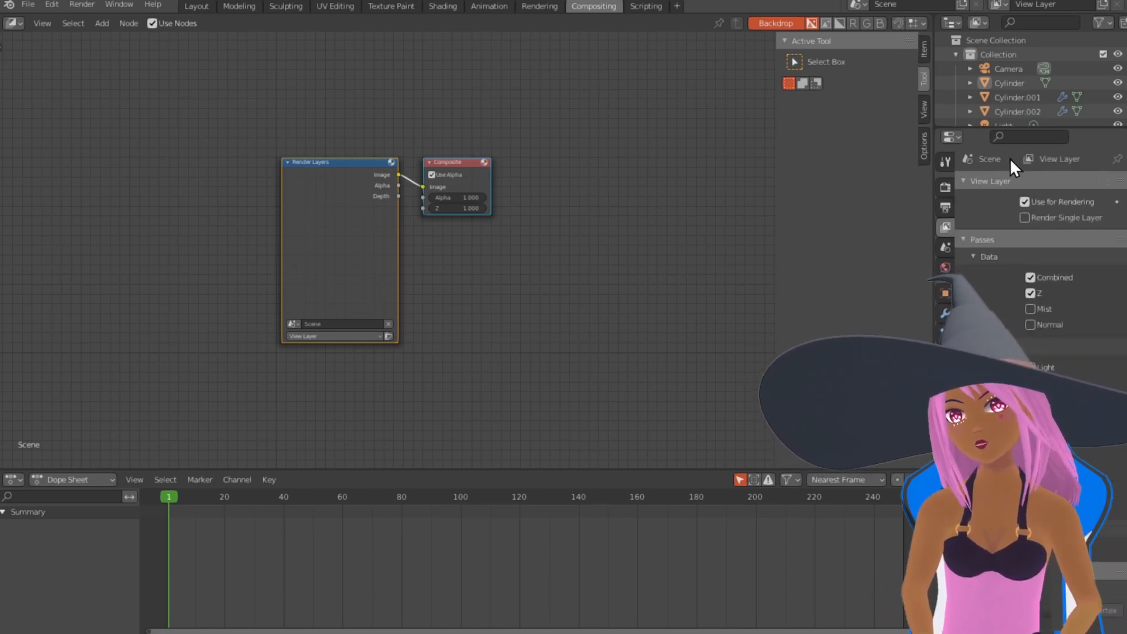
pyautogui.click(101, 24)
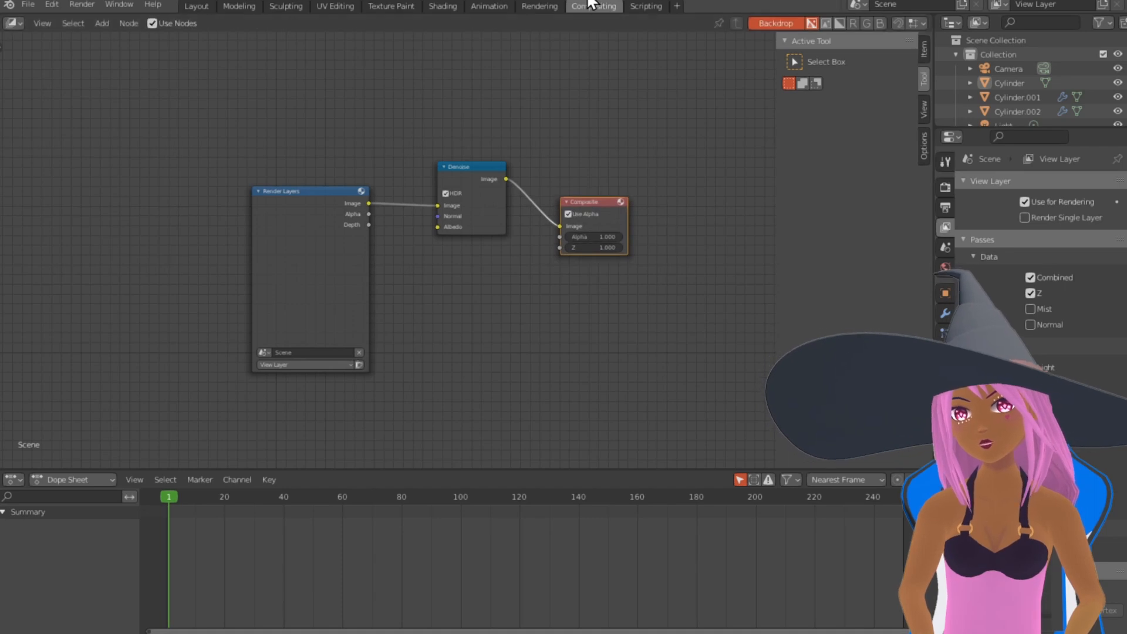
pyautogui.click(946, 247)
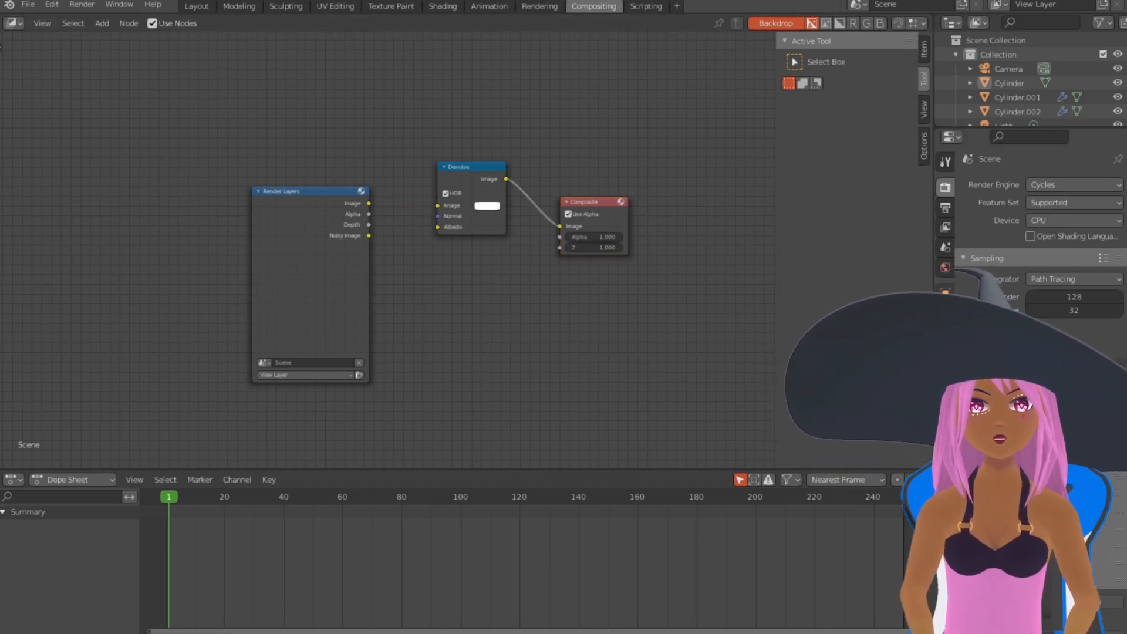
pyautogui.click(945, 206)
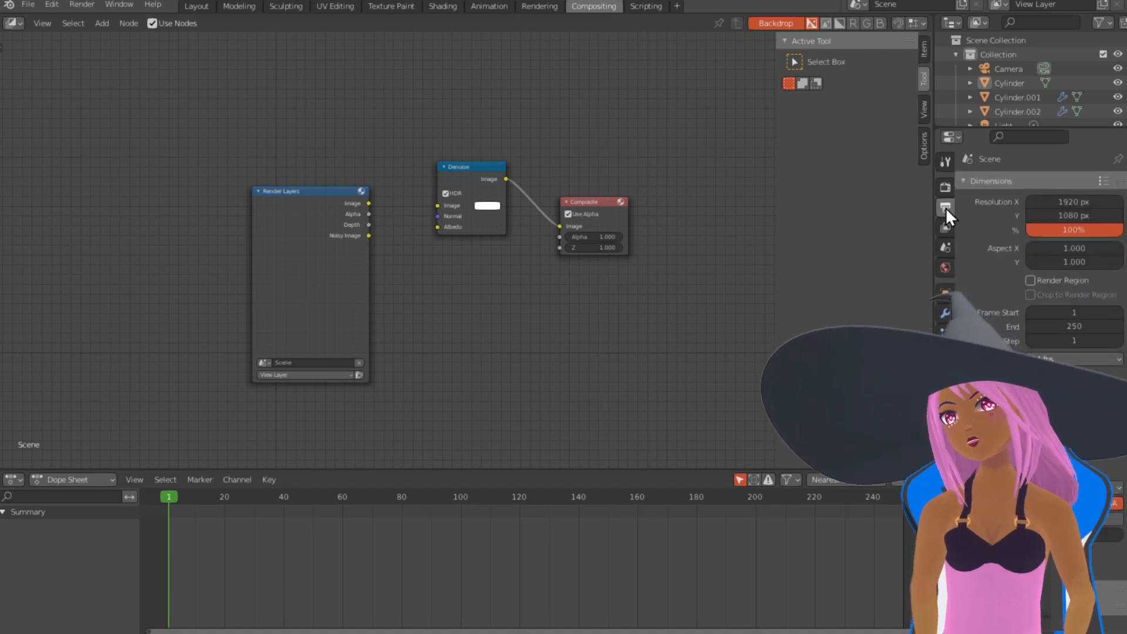
pyautogui.click(944, 227)
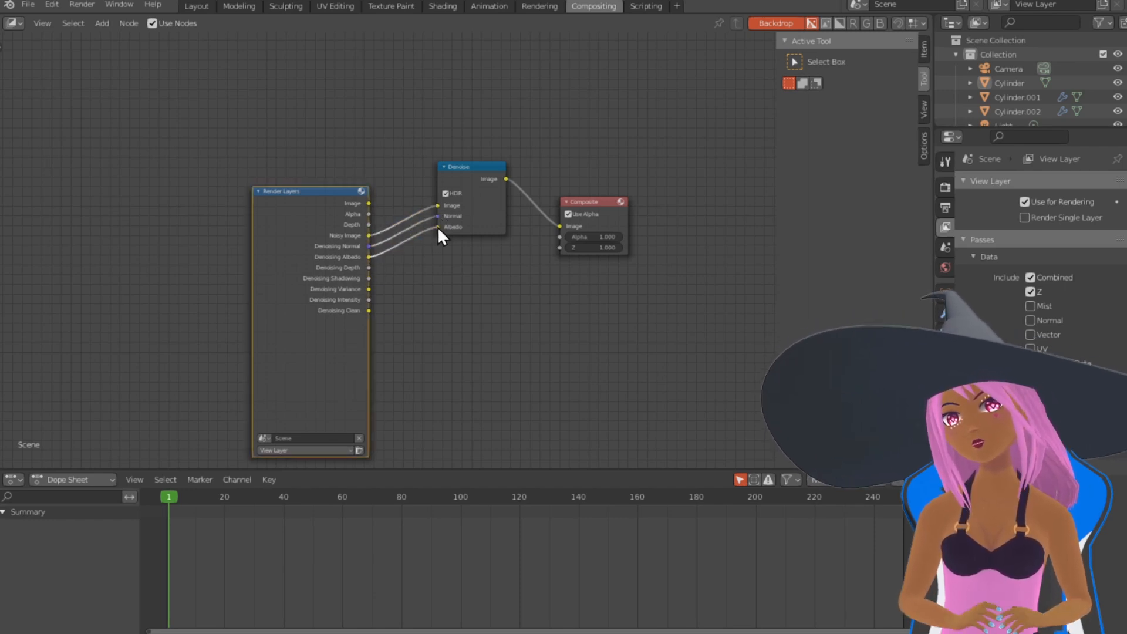
pyautogui.click(239, 6)
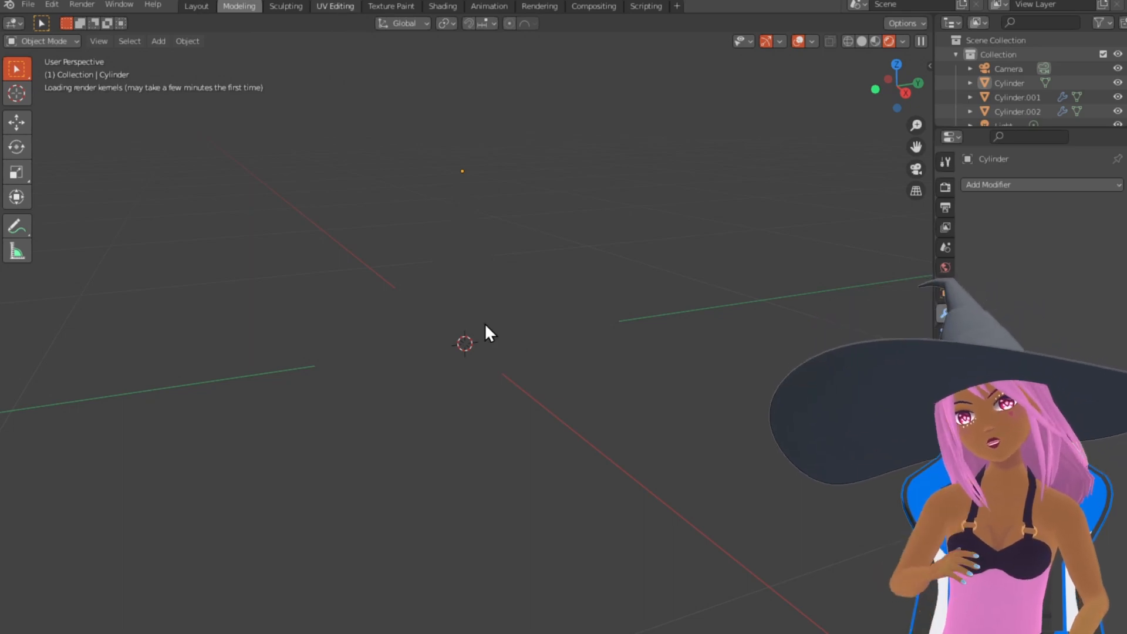
# Step: Switch the UV Editing left area to Image Paint and brush dark blue shading onto the WITCHES HAT V2 texture
pyautogui.click(334, 6)
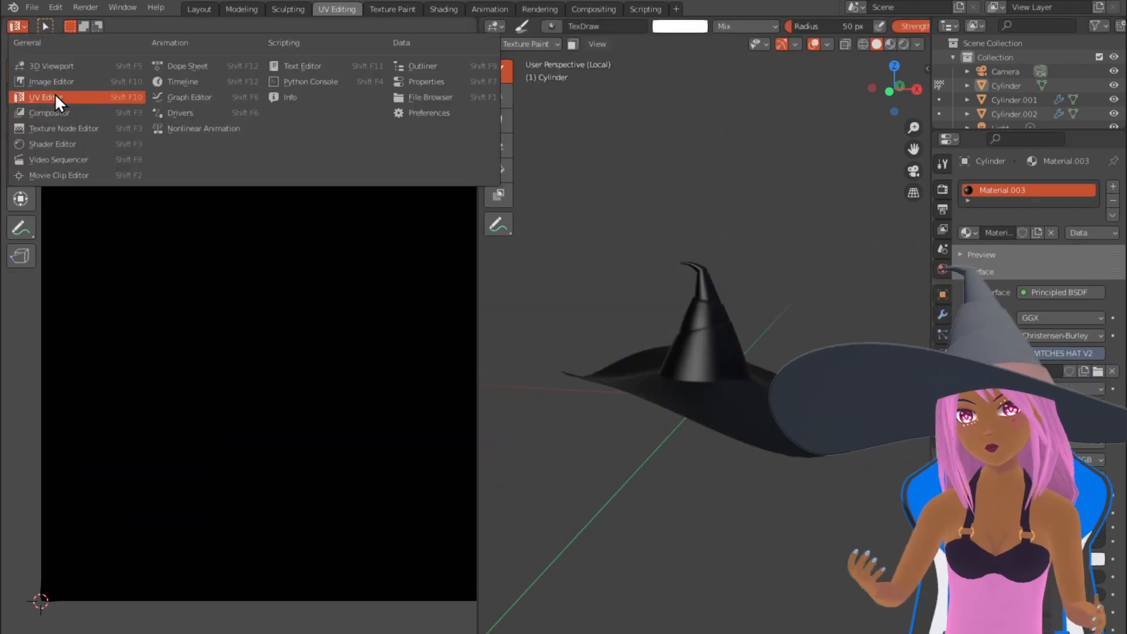
pyautogui.click(41, 96)
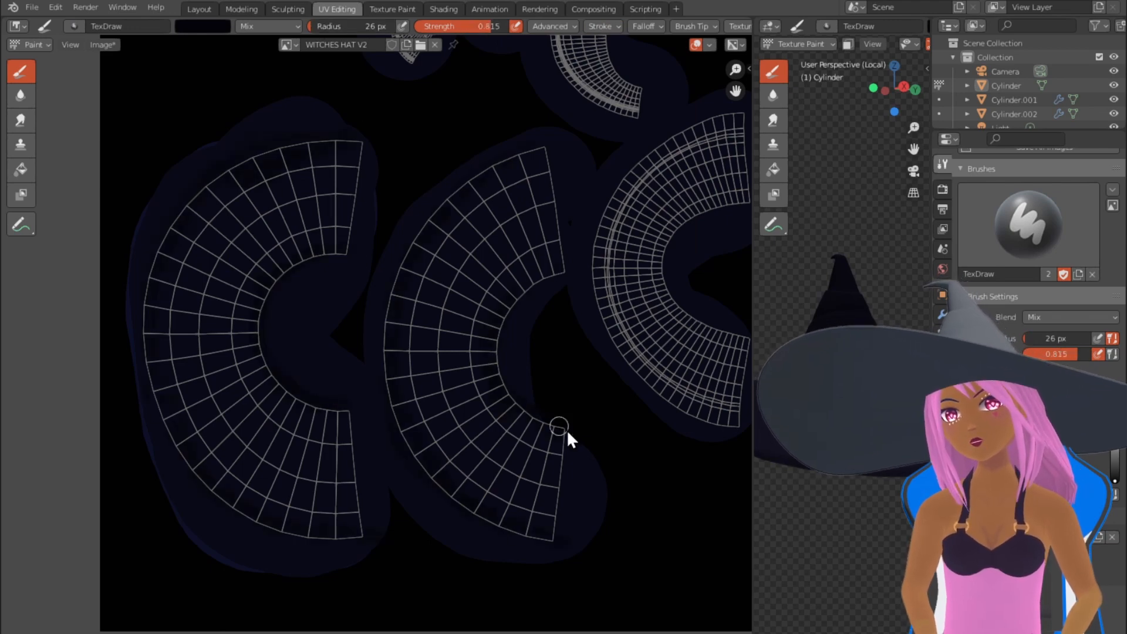
pyautogui.click(20, 120)
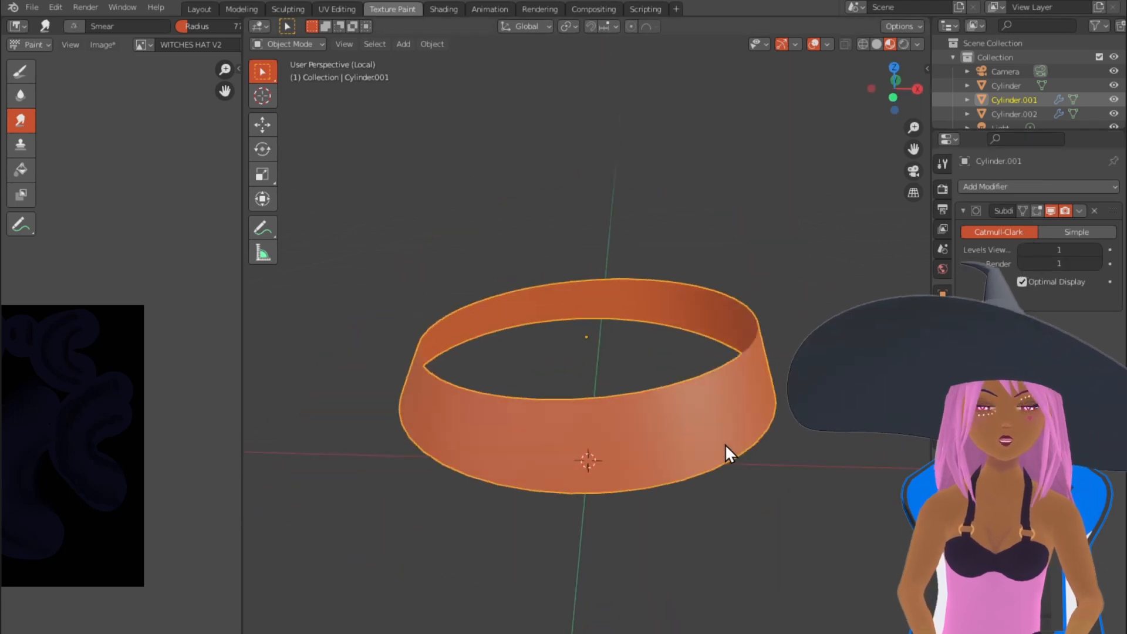
# Step: Unwrap the band mesh in Edit Mode, ready to paint the buckle outline
pyautogui.press('Tab')
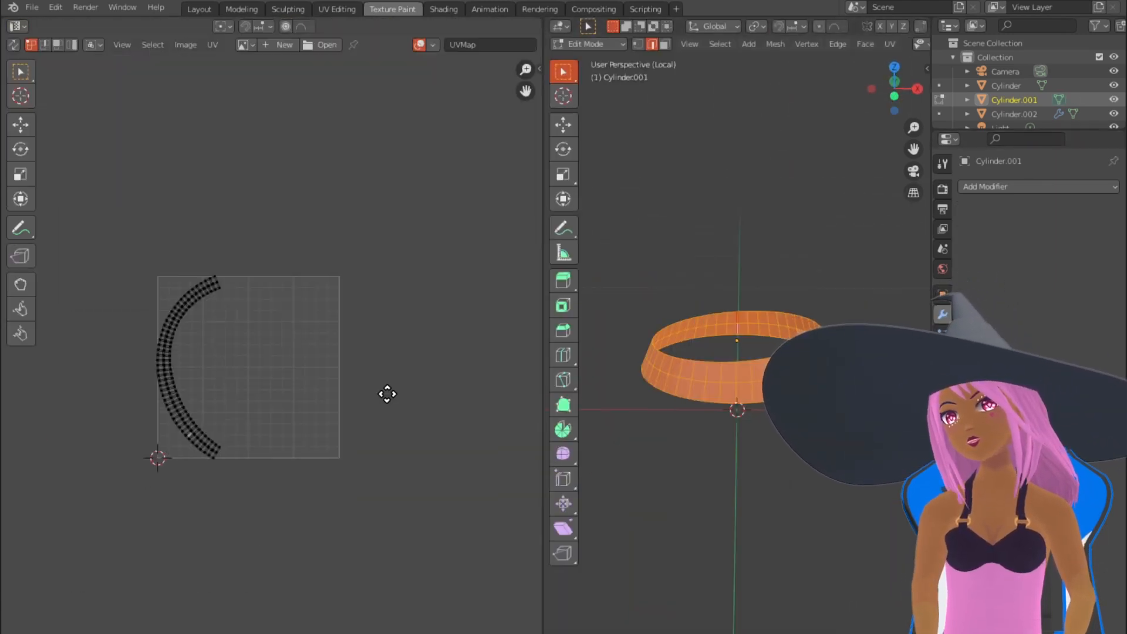
pyautogui.click(588, 45)
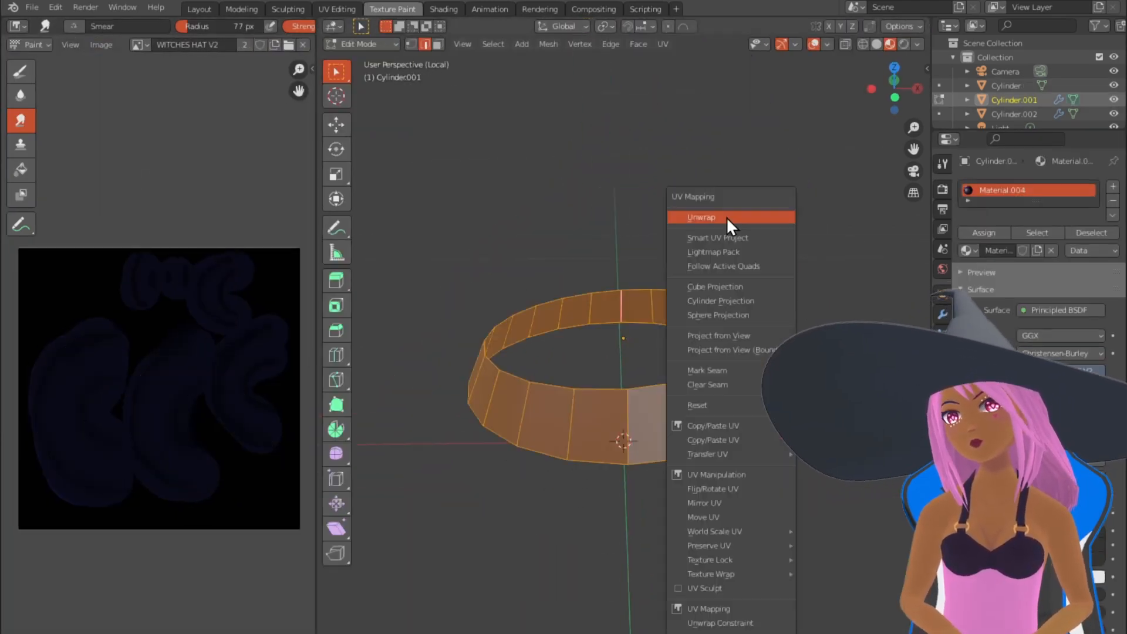
pyautogui.click(701, 217)
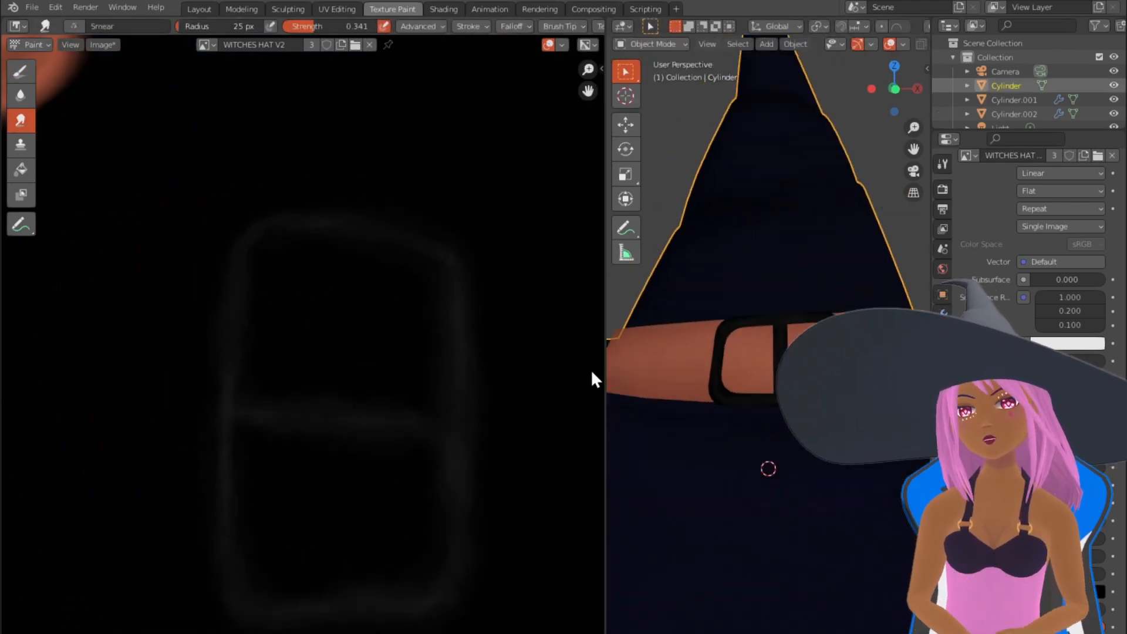
# Step: Paint orange over the band's UV strip and check the orange band with buckle in the Modeling workspace
pyautogui.click(653, 45)
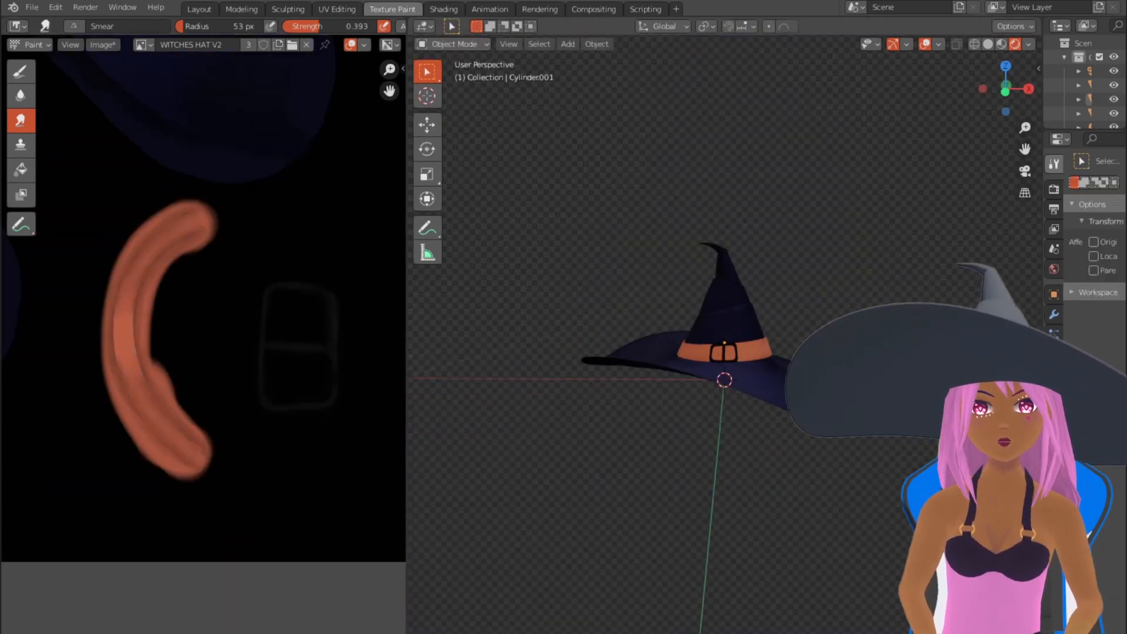
pyautogui.click(241, 10)
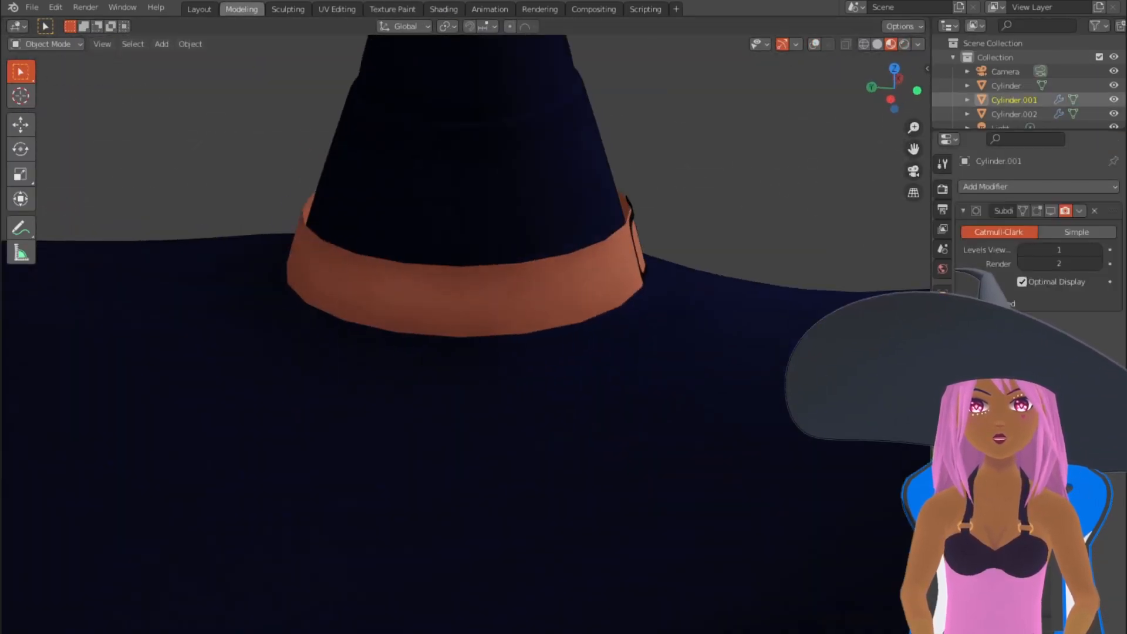